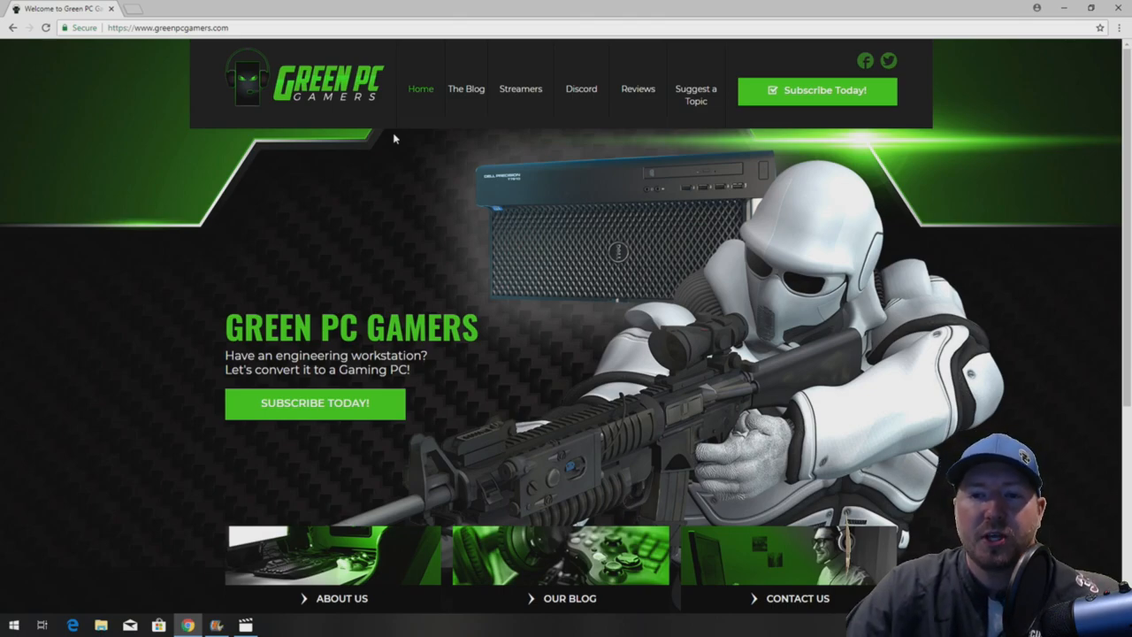
mouse_move(466, 89)
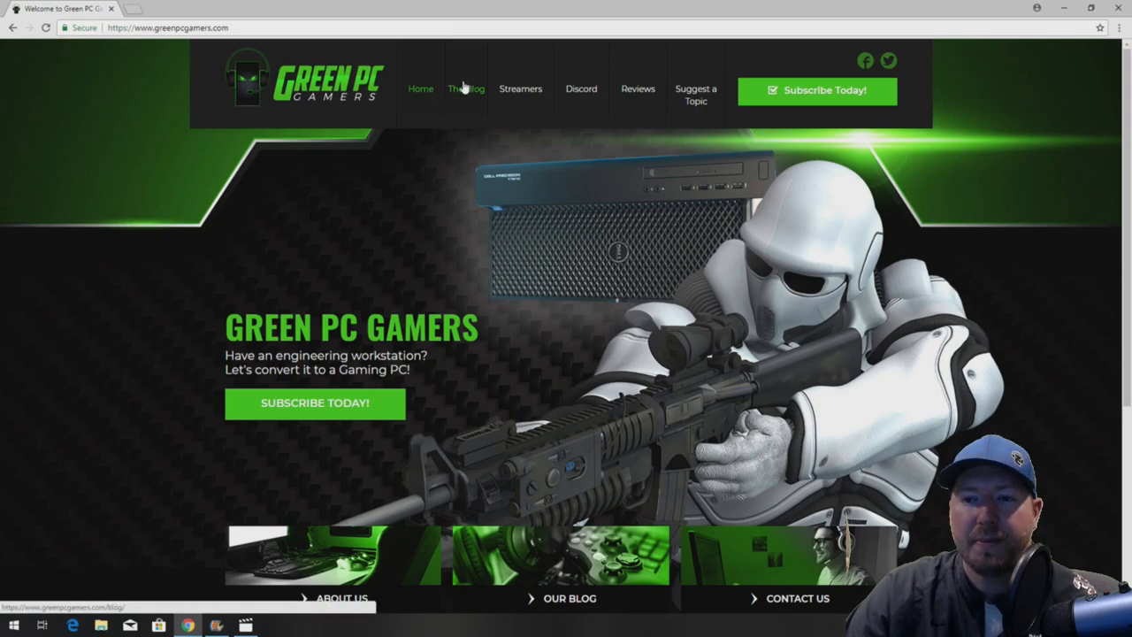
- Search The Blog for 't7600' and open 'Make My Precision T7600 In To a Gaming Computer'
left_click(466, 89)
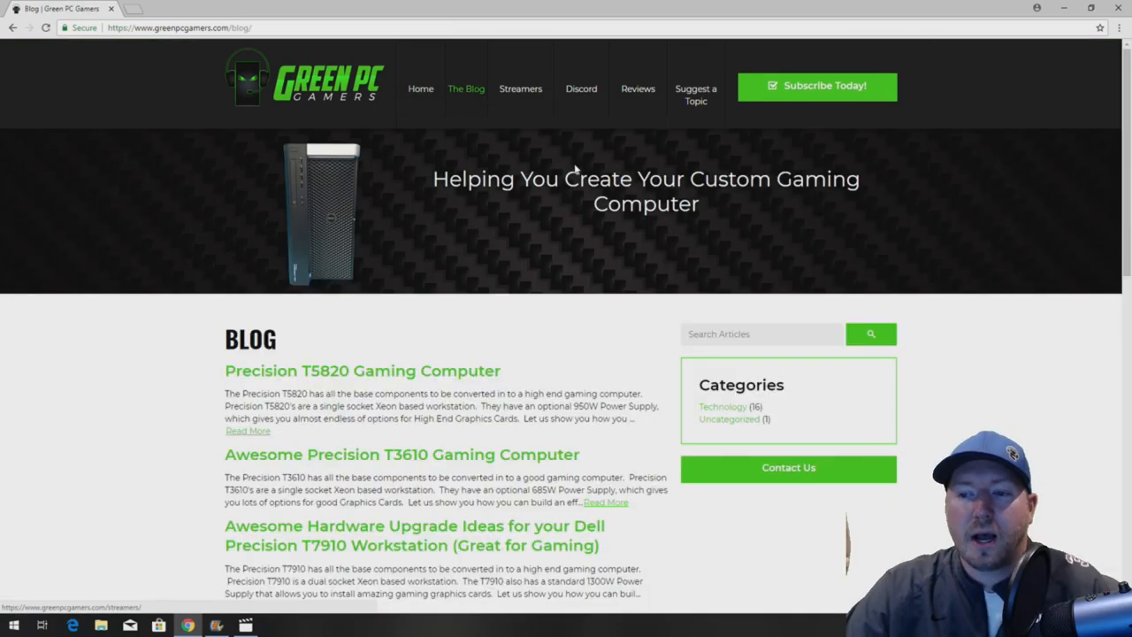
left_click(761, 333)
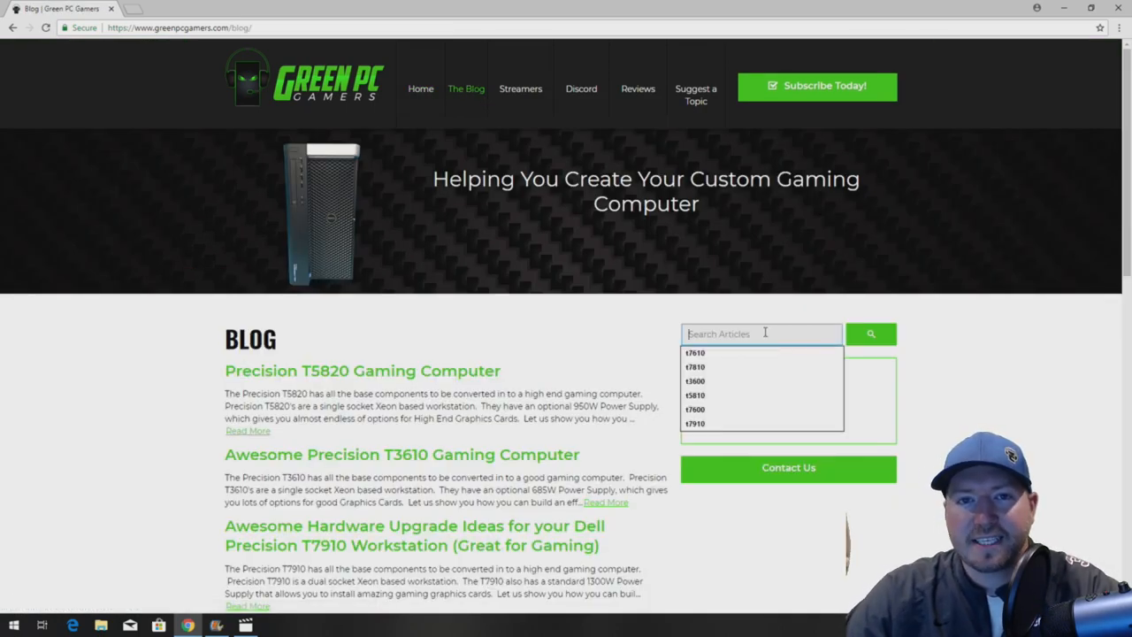
left_click(695, 408)
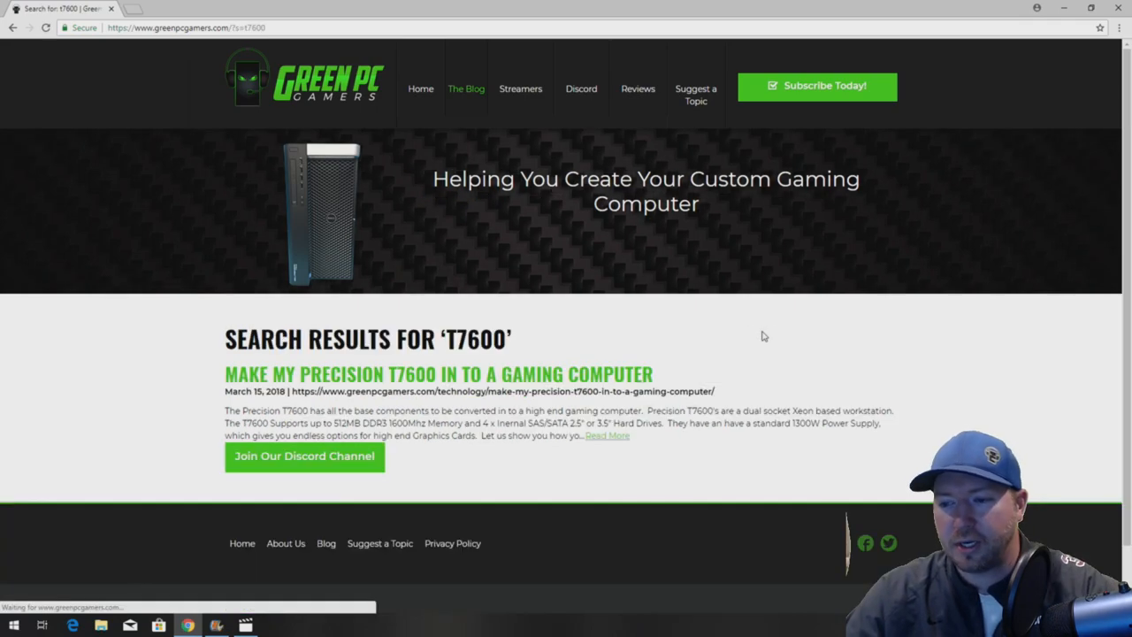
left_click(438, 374)
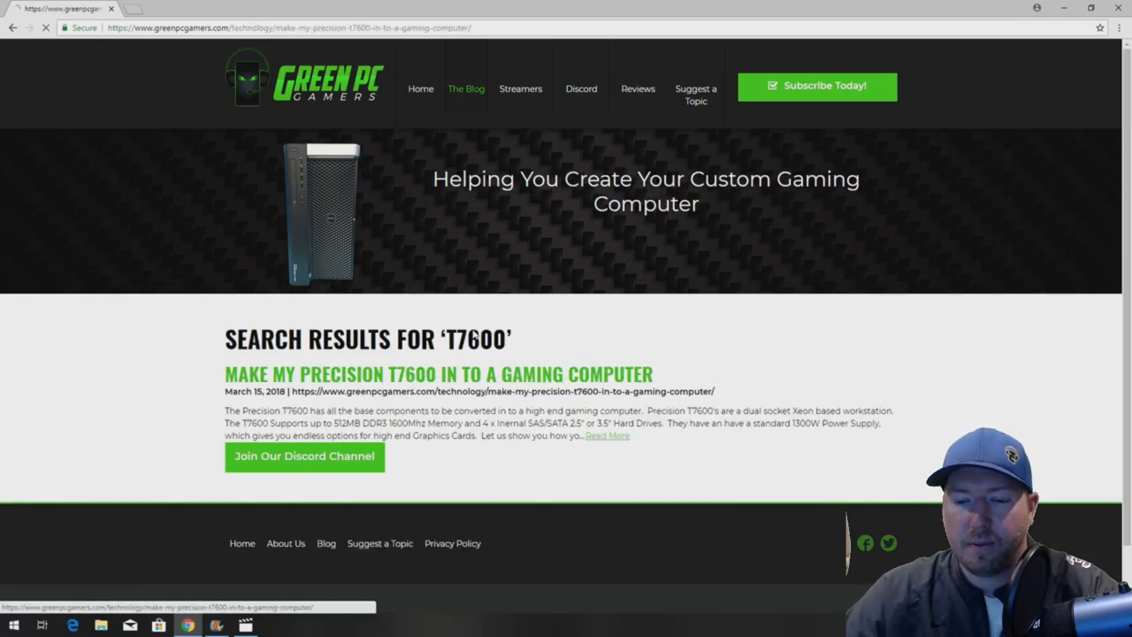
left_click(438, 373)
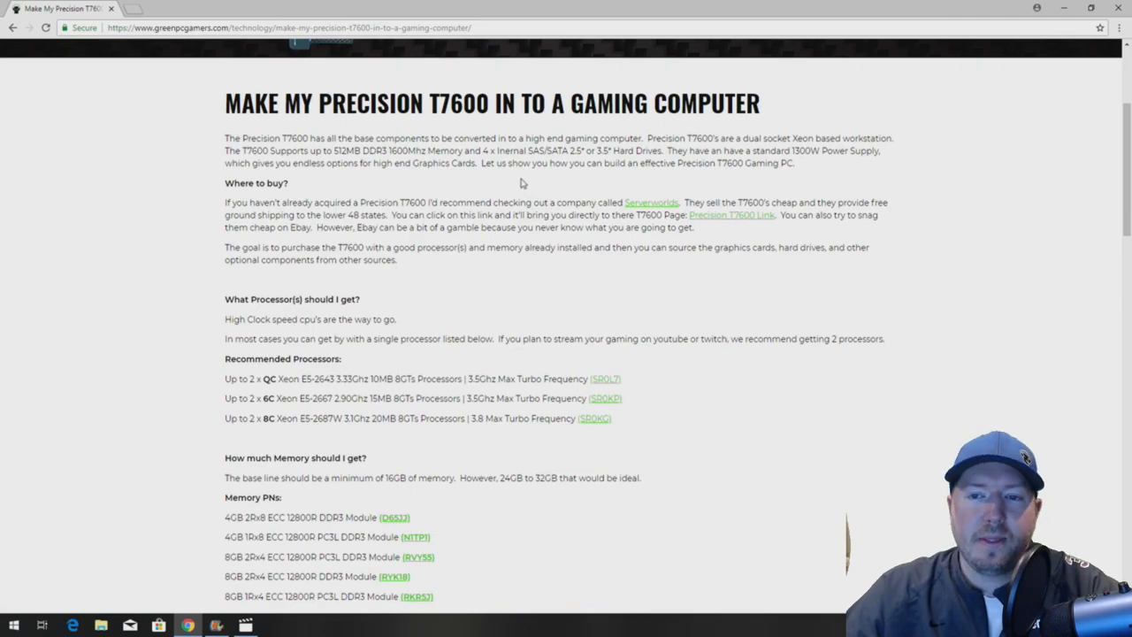
mouse_move(410, 393)
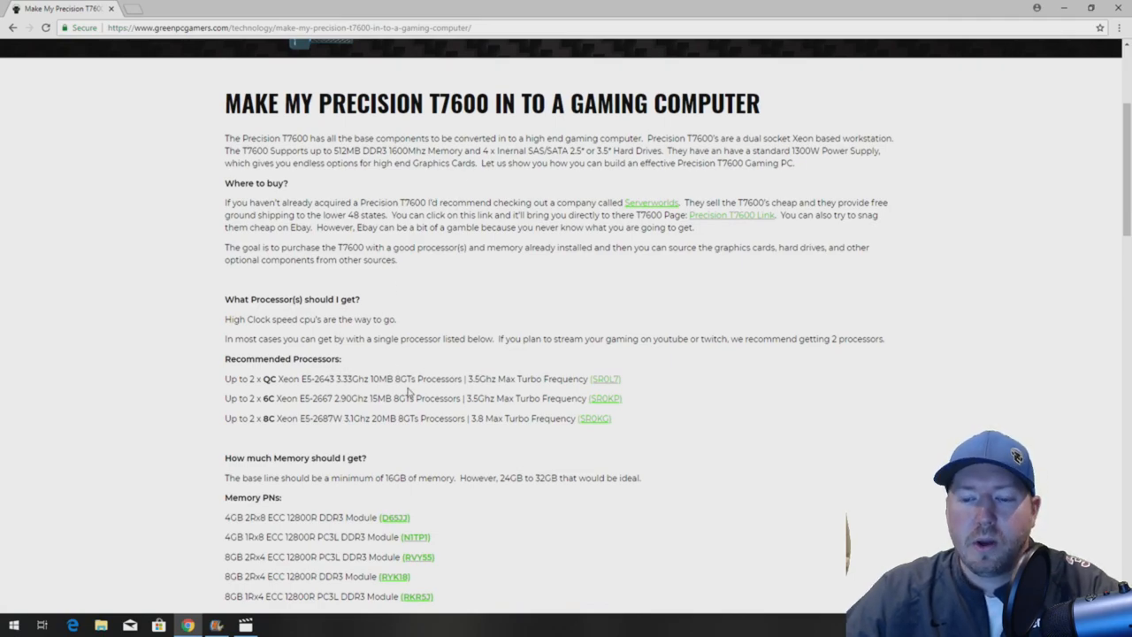
scroll("down", 3)
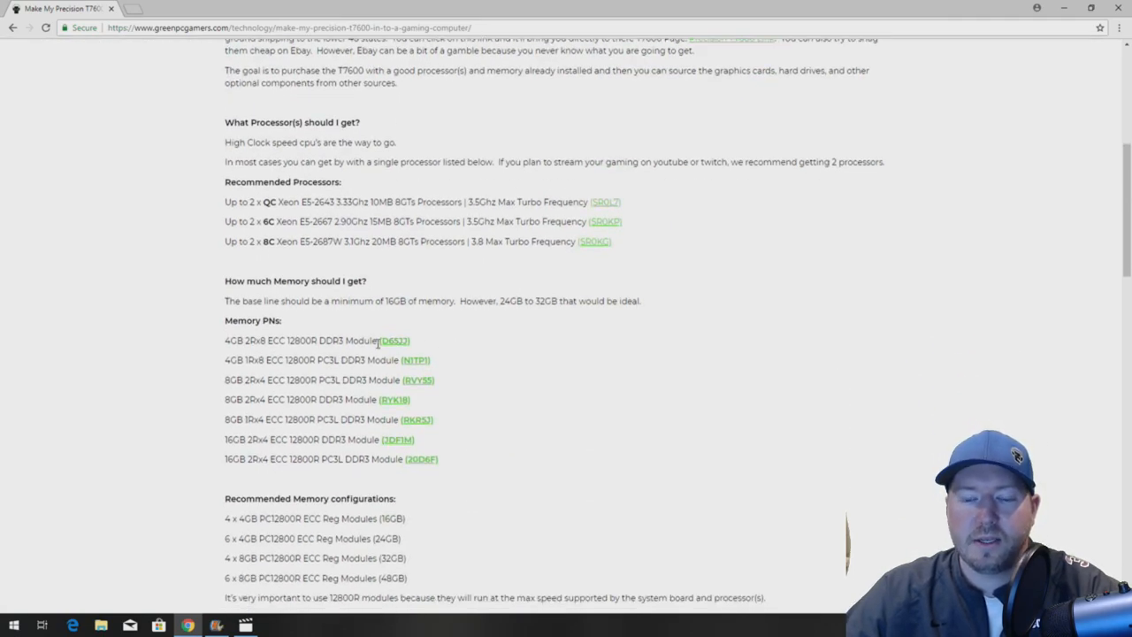
scroll("down", 3)
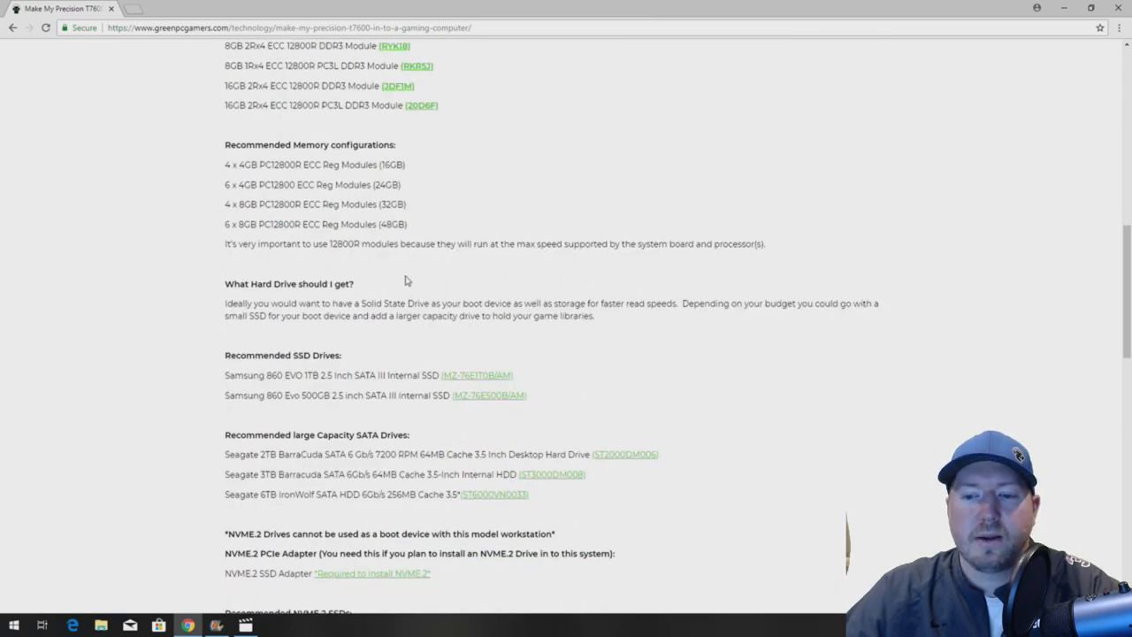
scroll("down", 3)
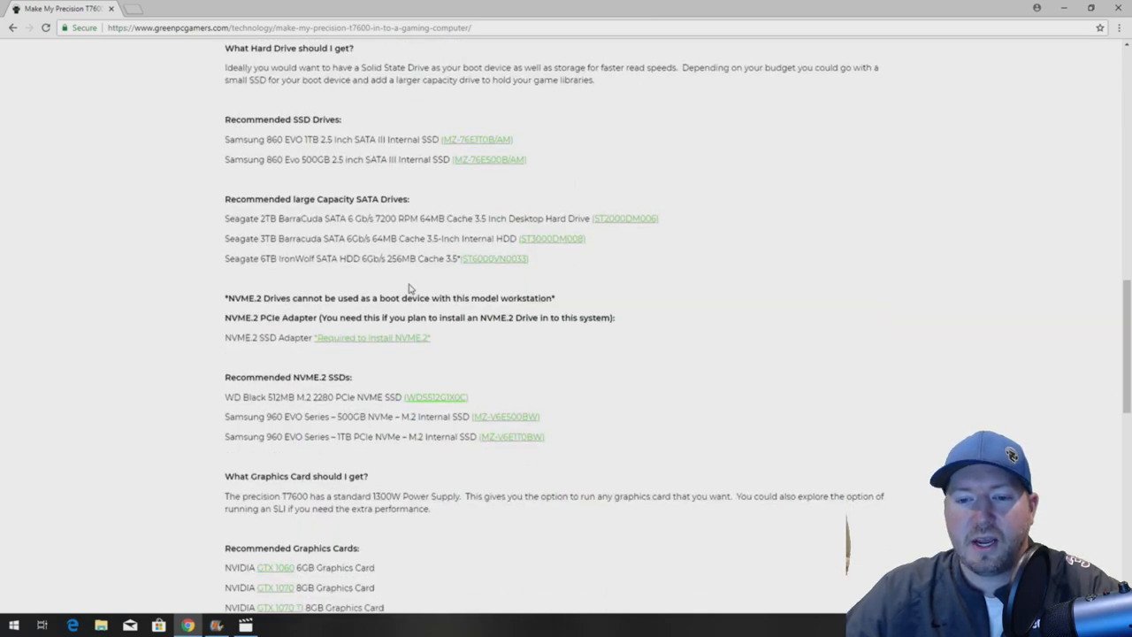
scroll("down", 3)
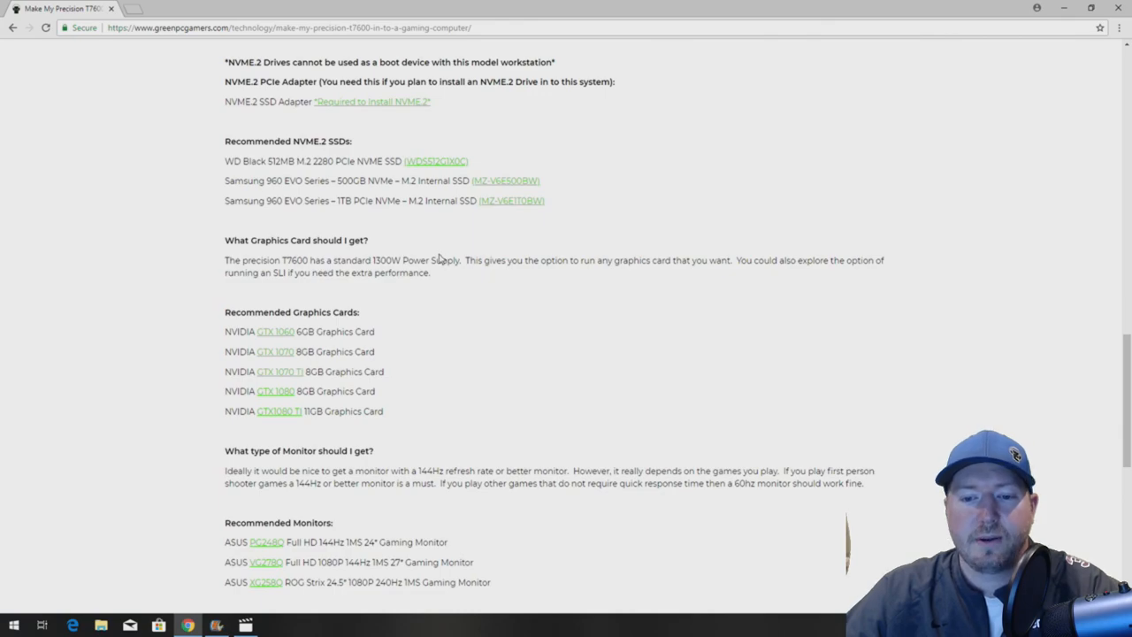
scroll("down", 3)
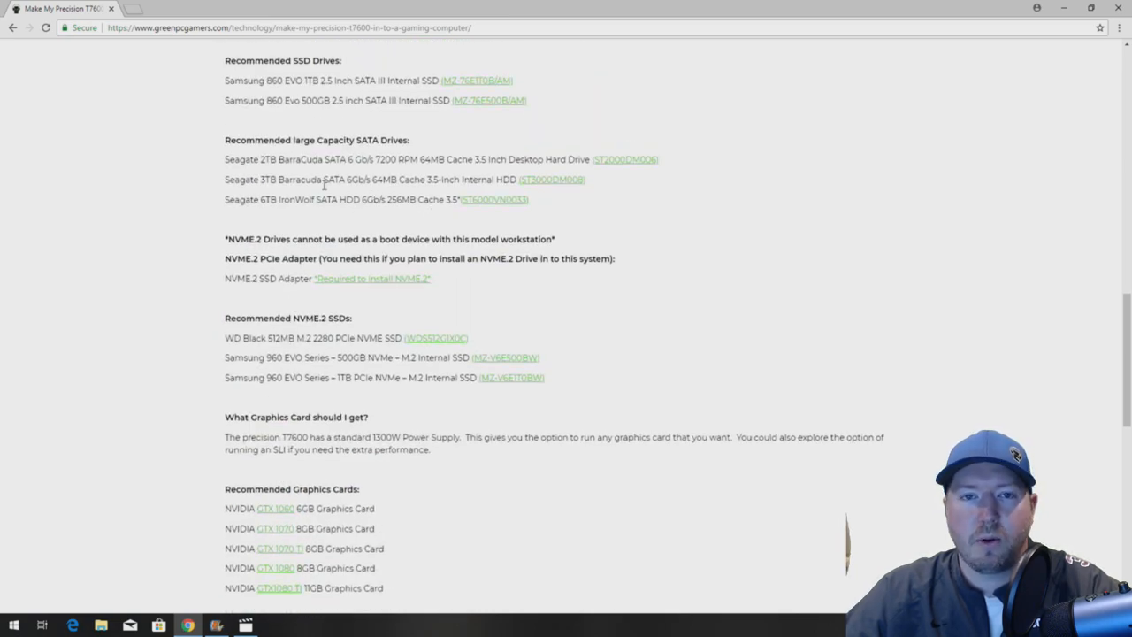
scroll("up", 3)
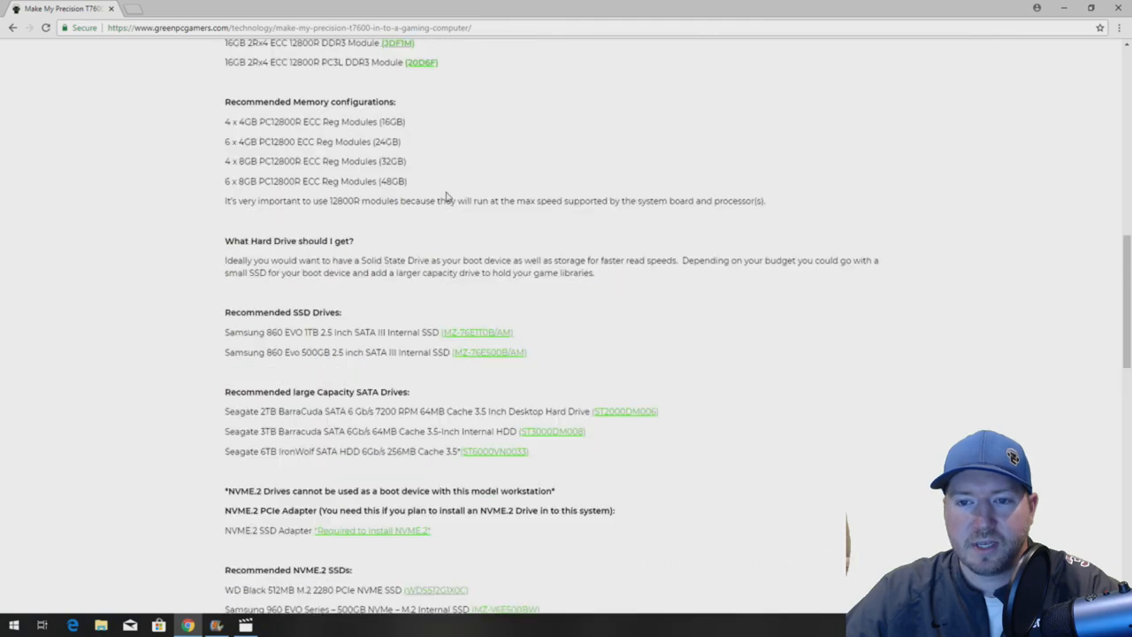
scroll("up", 3)
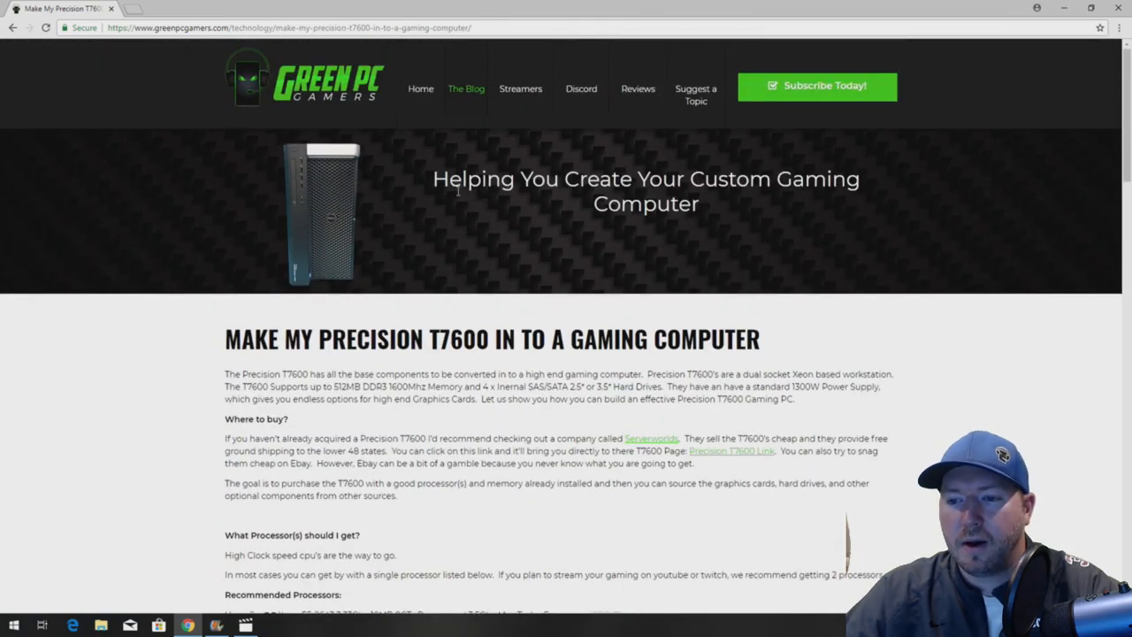
mouse_move(507, 377)
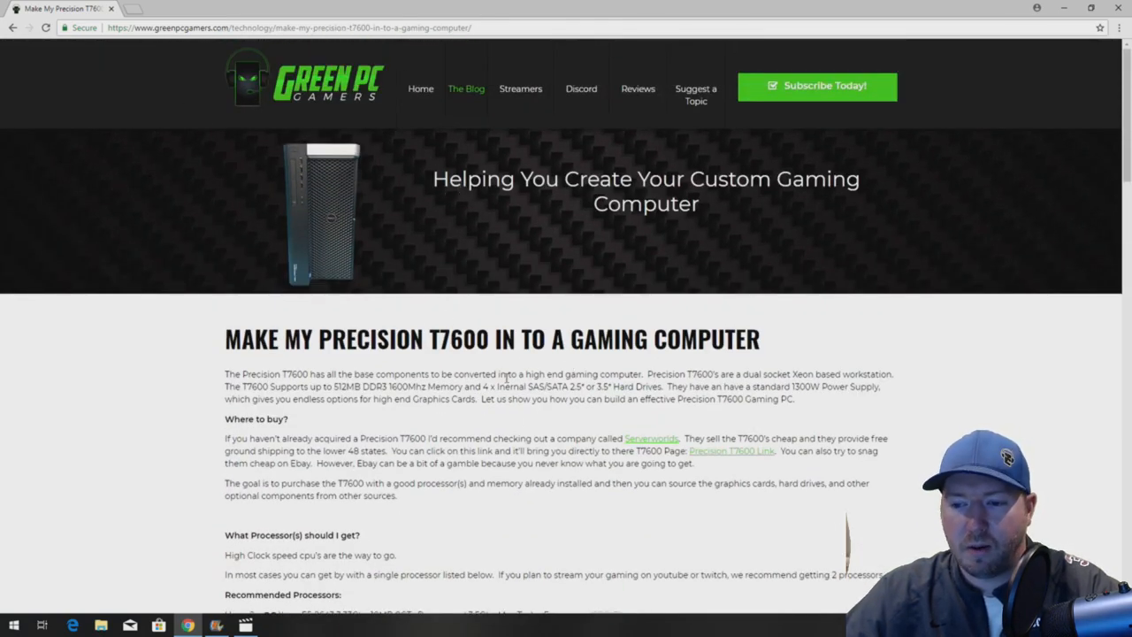
scroll("down", 3)
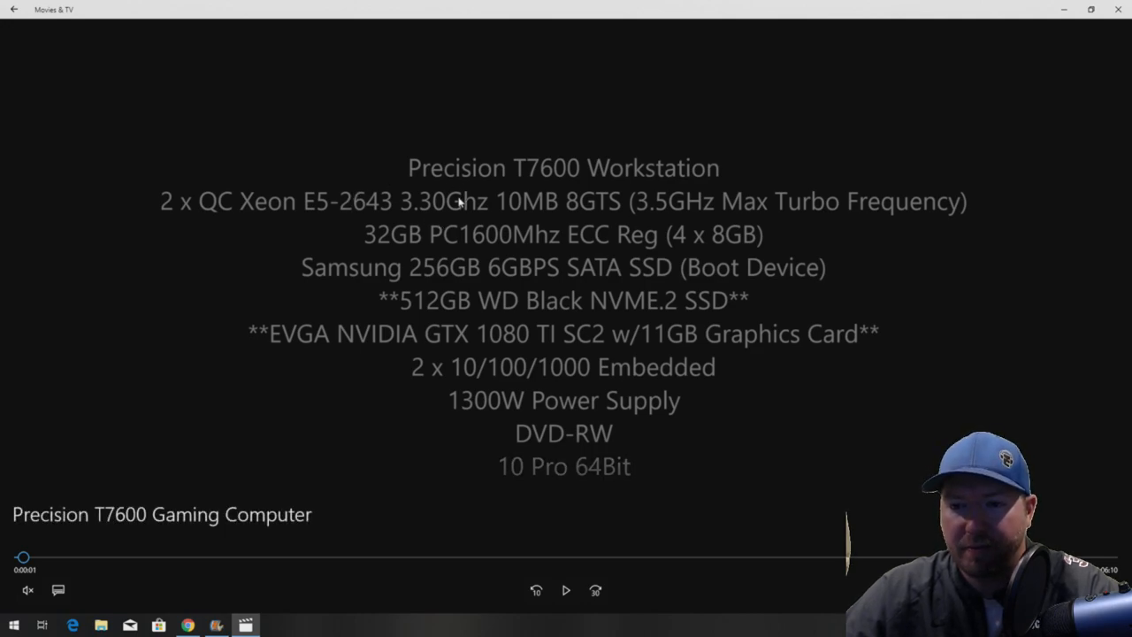
mouse_move(451, 199)
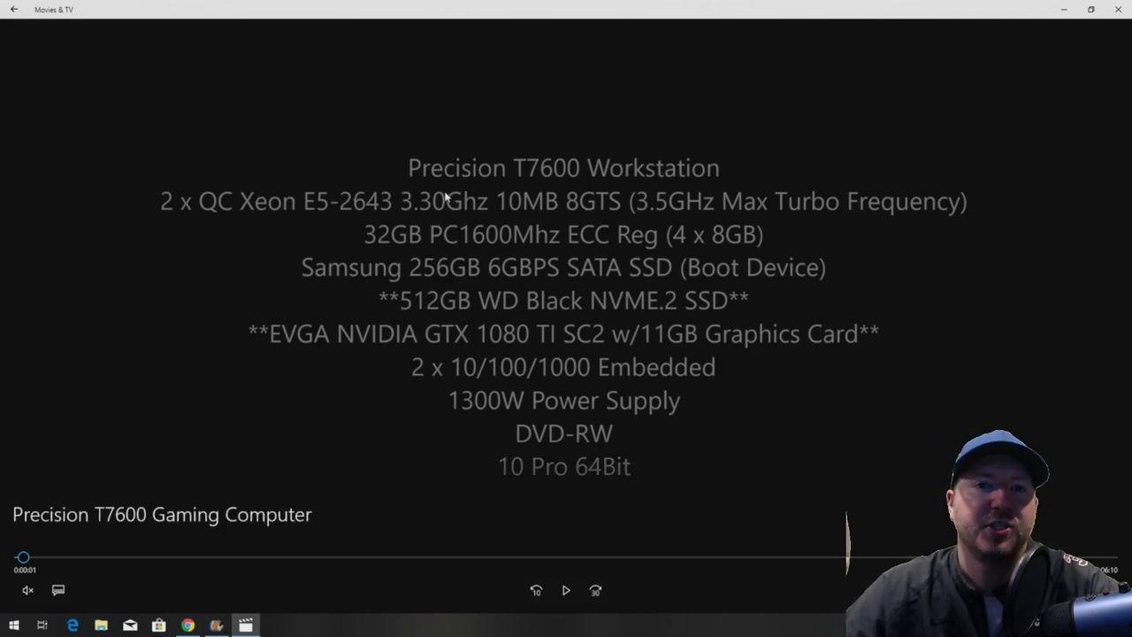
mouse_move(526, 239)
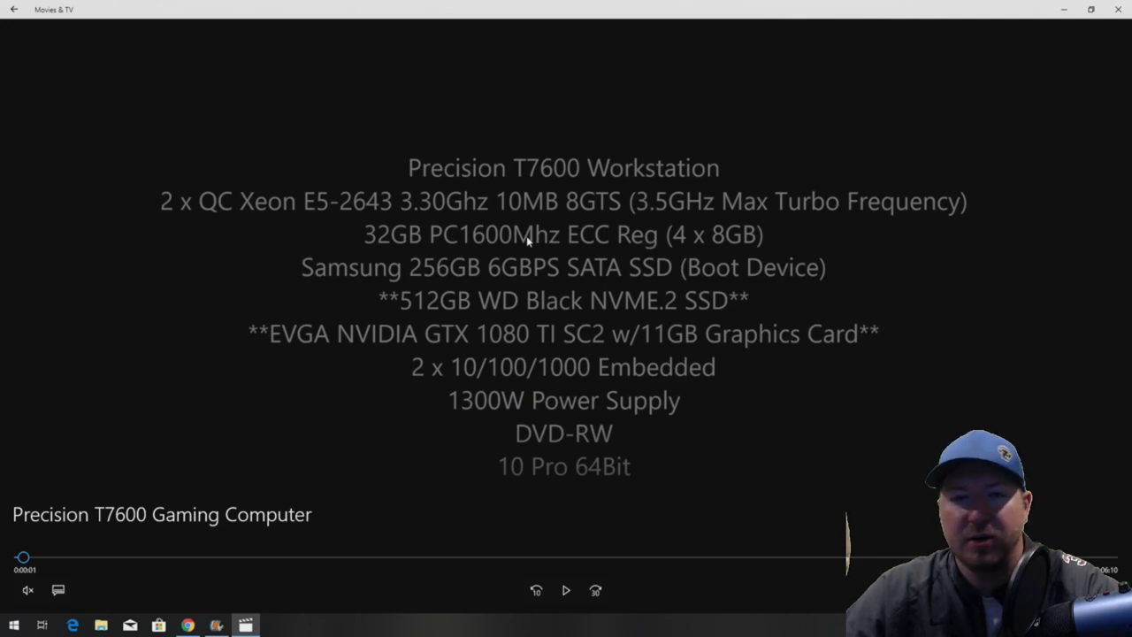
mouse_move(451, 252)
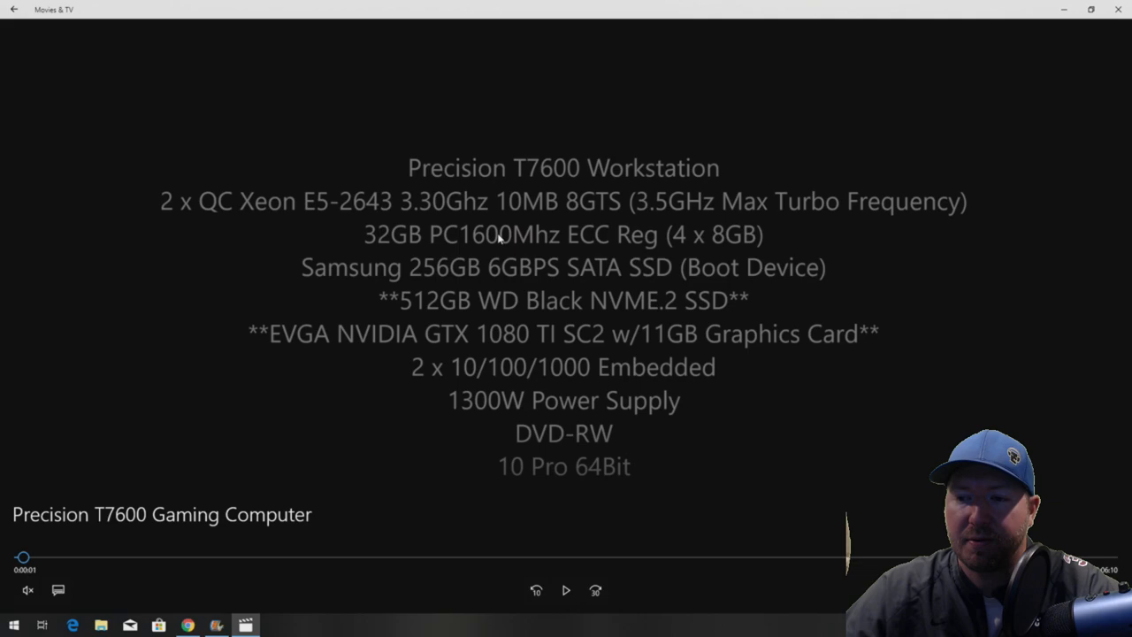
mouse_move(513, 221)
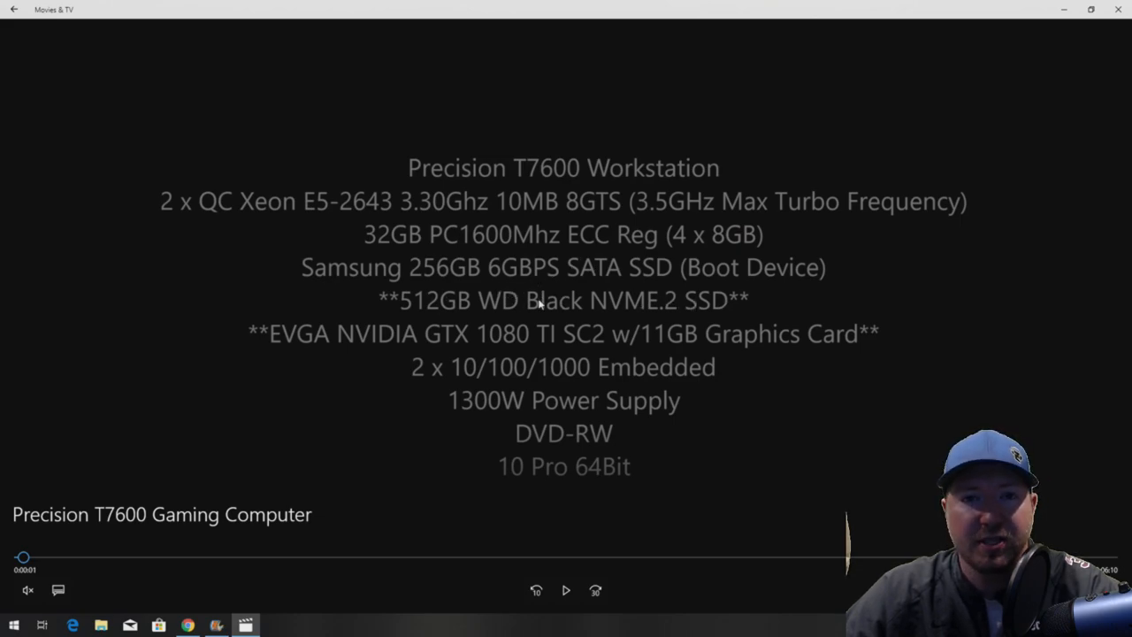
mouse_move(524, 305)
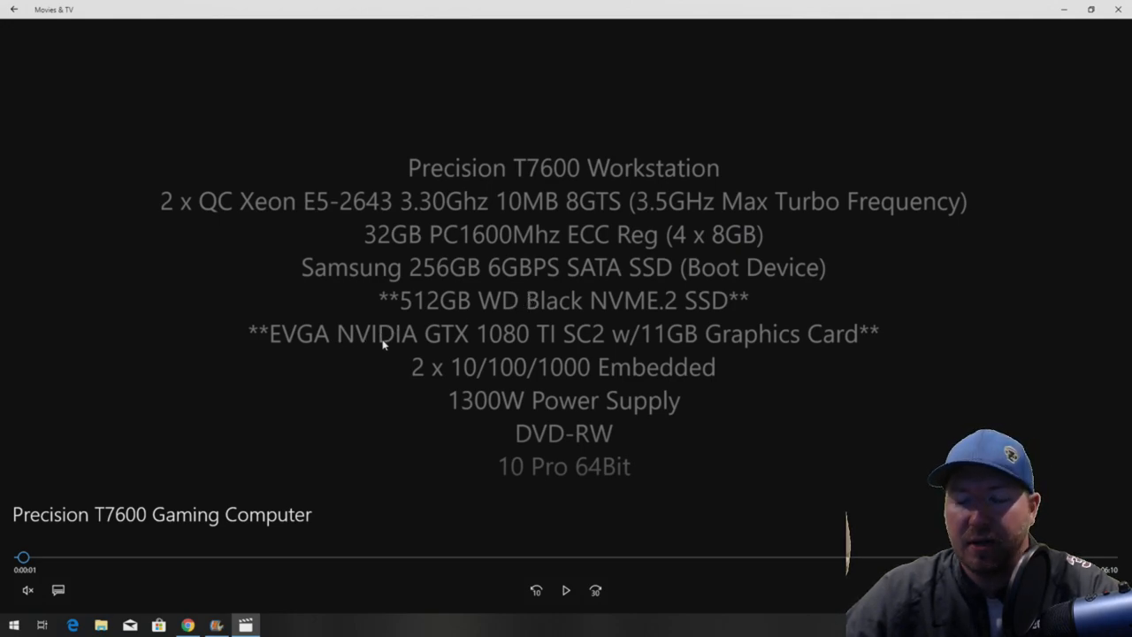
mouse_move(288, 343)
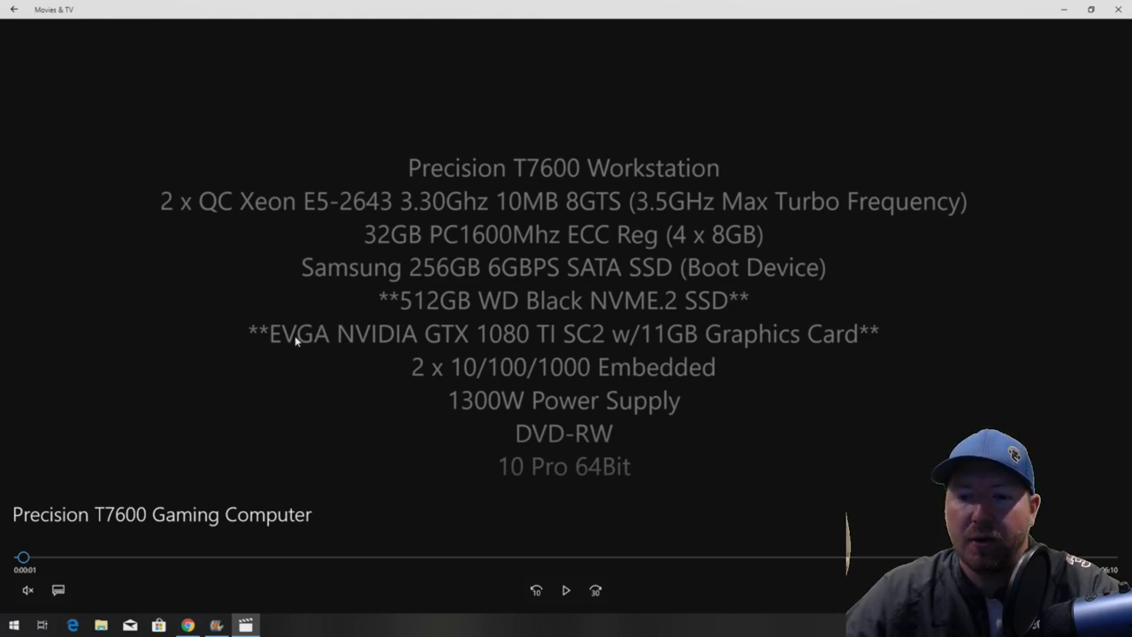
mouse_move(407, 338)
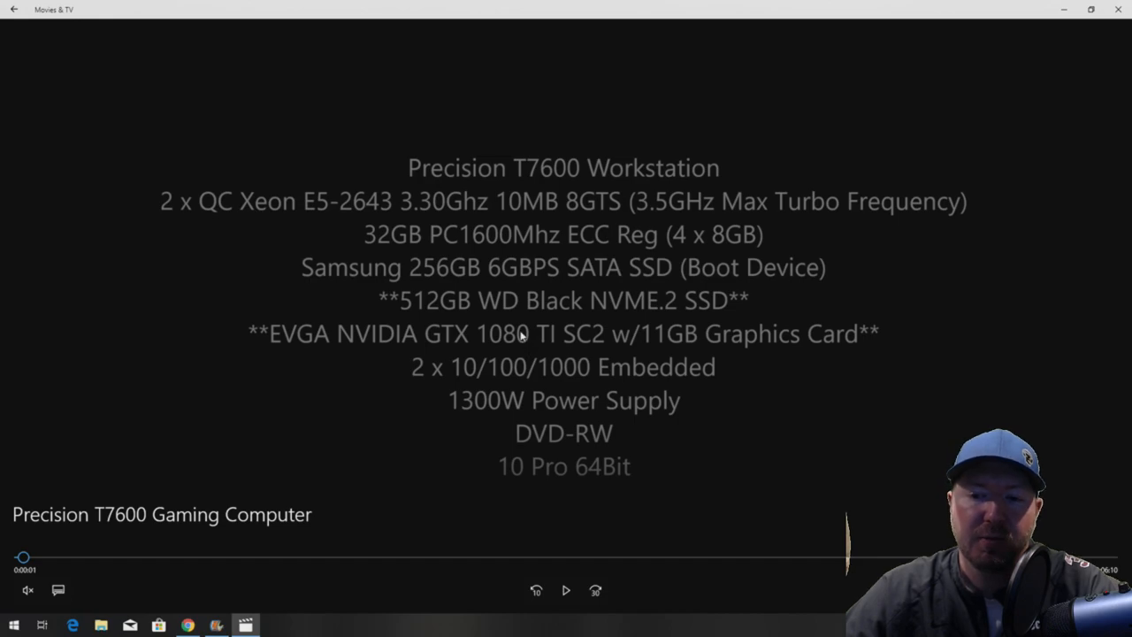
- Start playback of the Precision T7600 Gaming Computer video
left_click(565, 590)
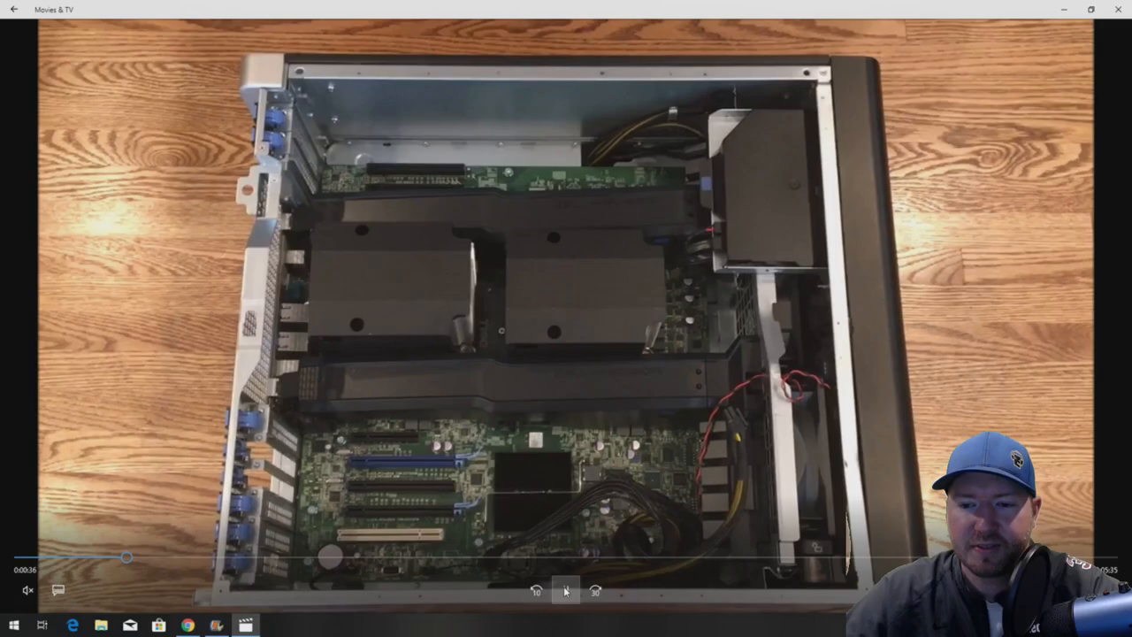
- Play the video on to the slide explaining why to install an NVME.2 SSD
left_click(566, 590)
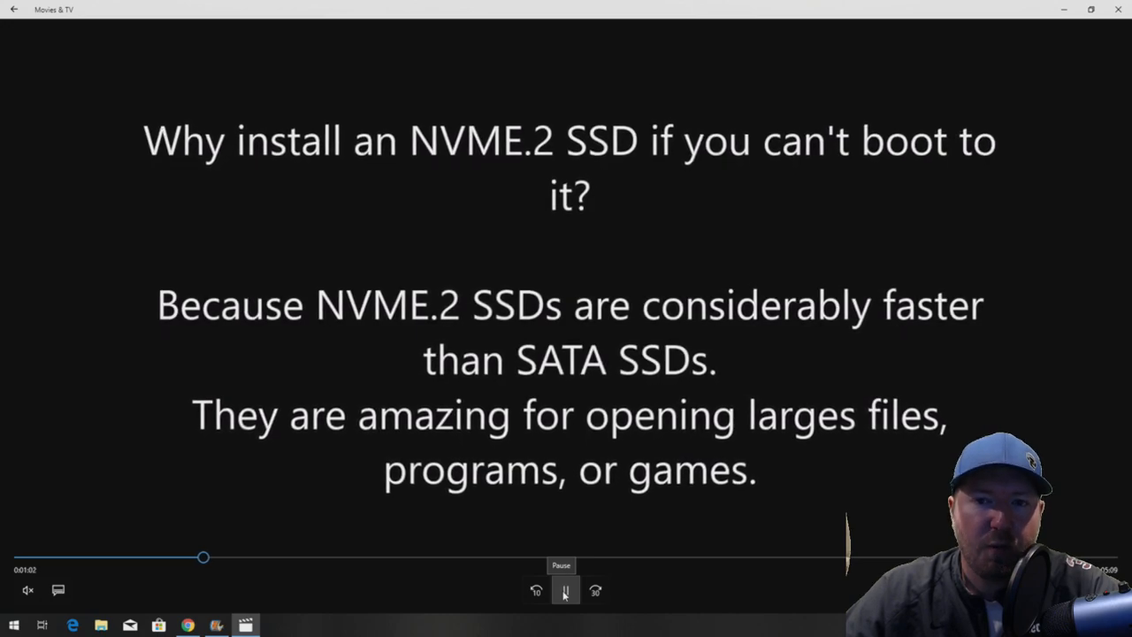
- Pause the video just past one minute, on the NVME.2 SSD speed slide
left_click(565, 590)
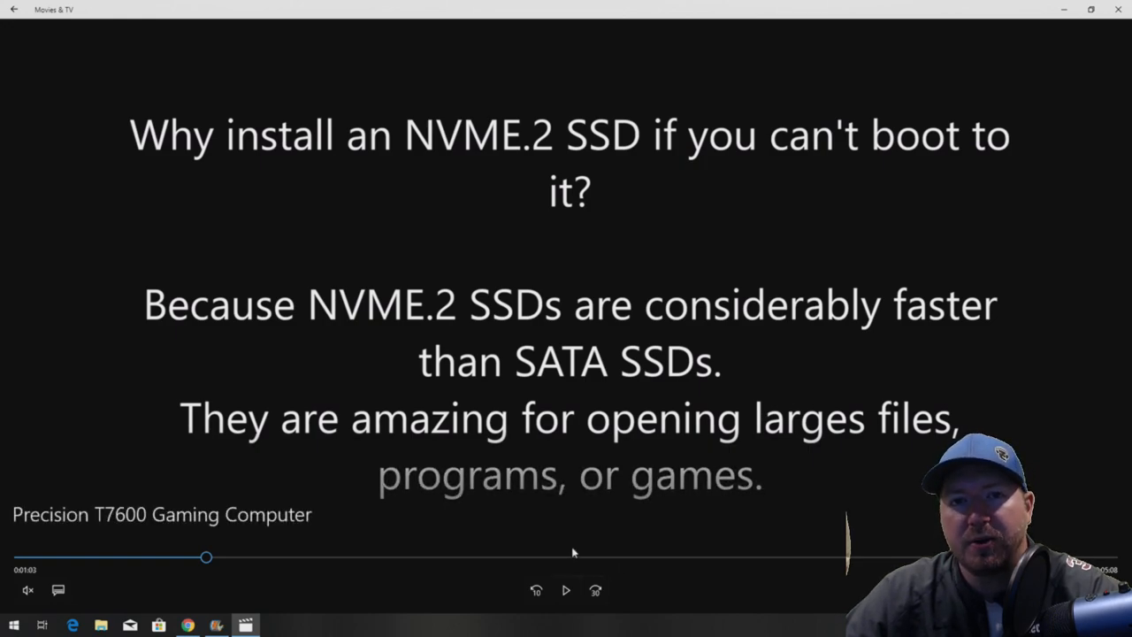
mouse_move(574, 535)
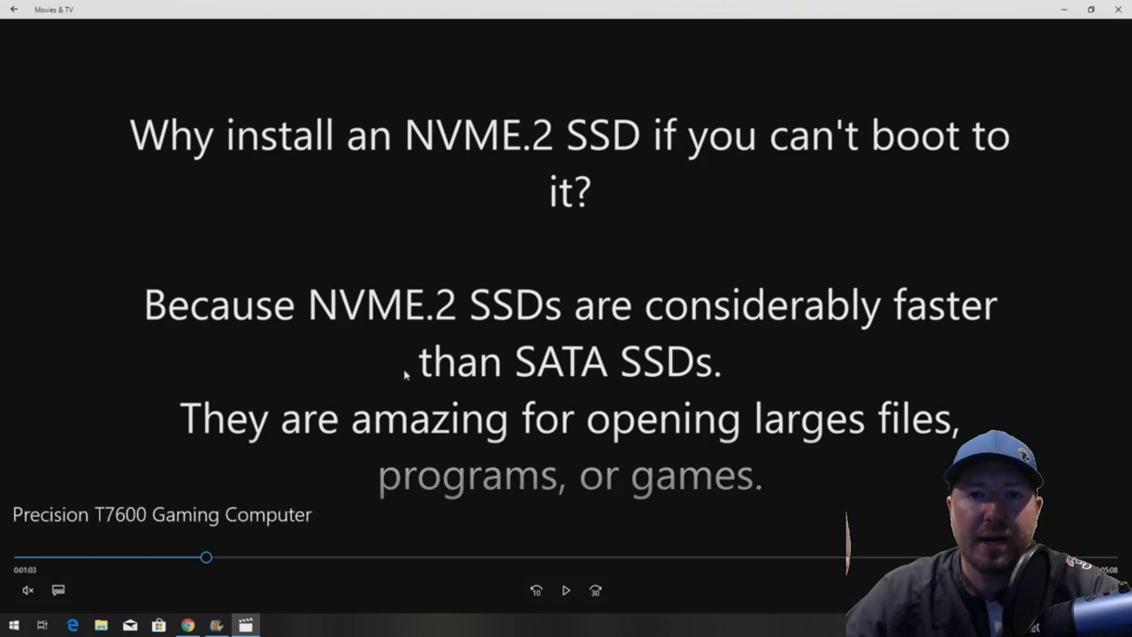
mouse_move(433, 352)
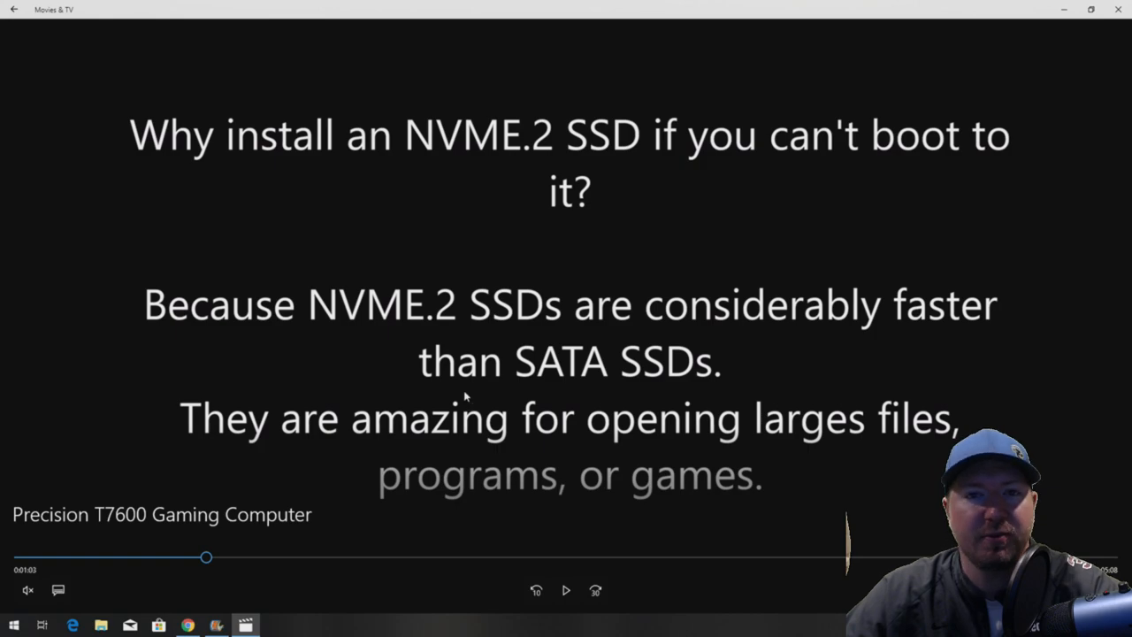
mouse_move(361, 342)
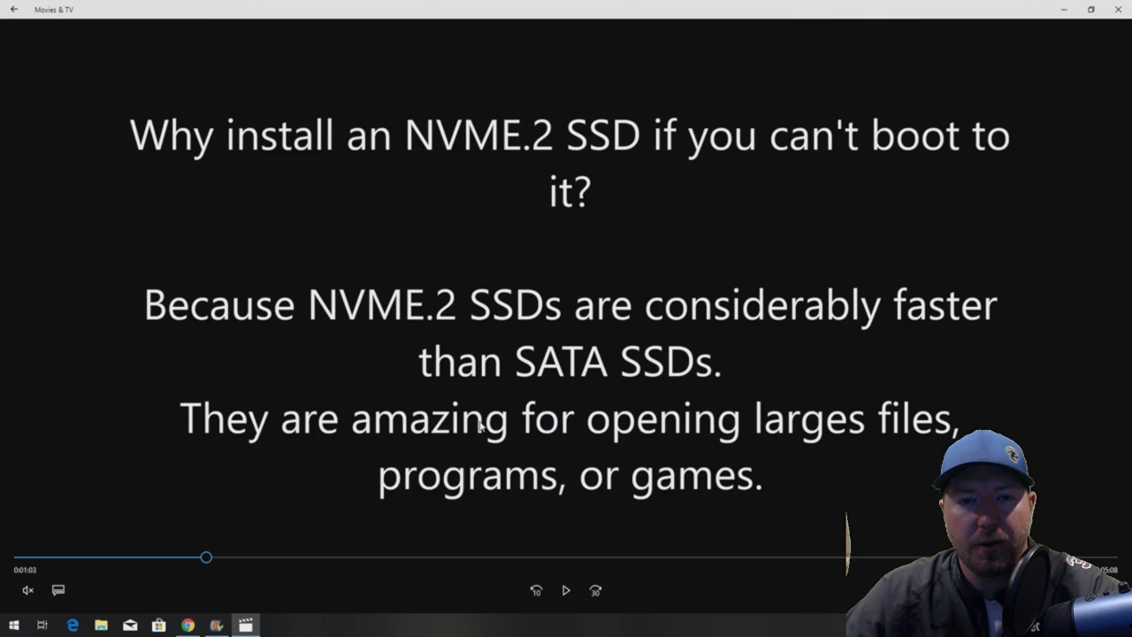
- Resume playback until the Windows 10 desktop scene at about 3:30
left_click(565, 590)
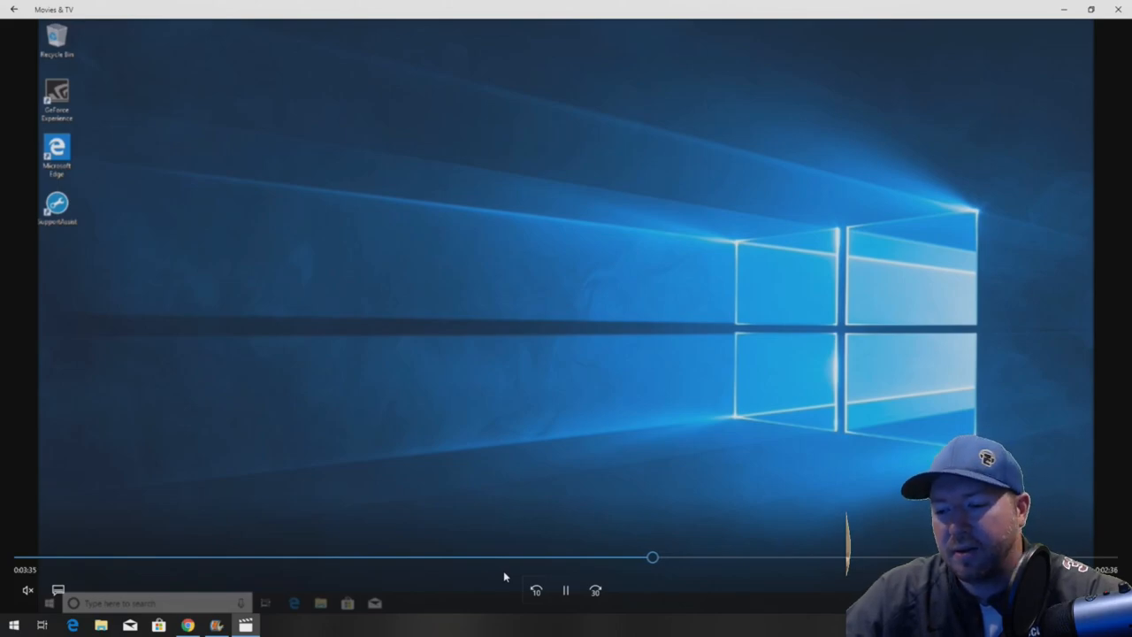
mouse_move(412, 507)
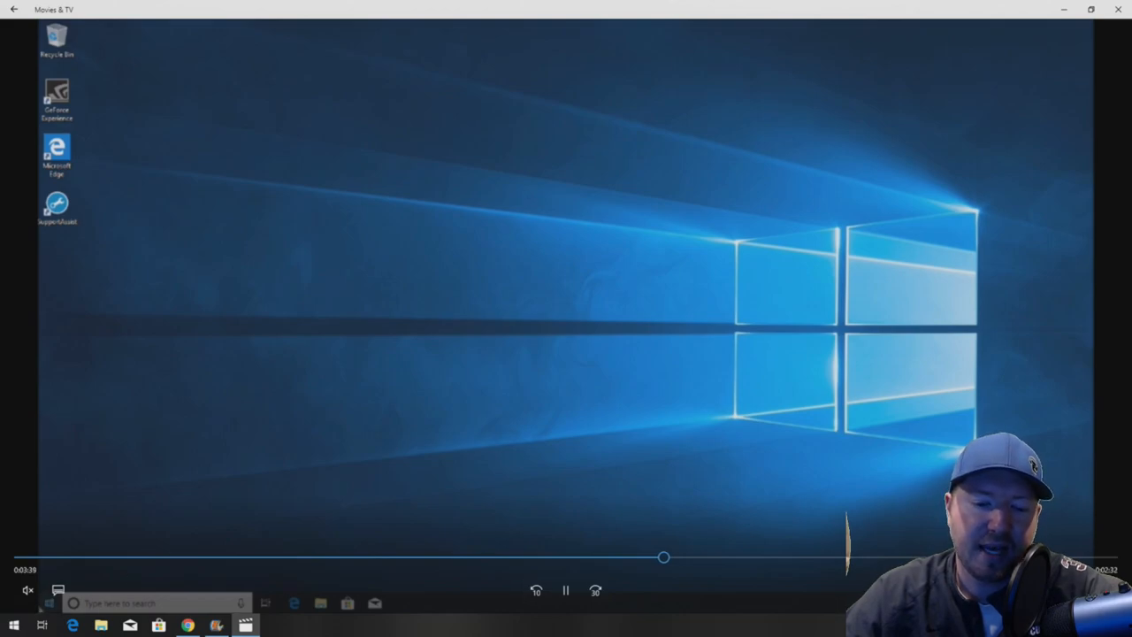
- Play through the New Simple Volume Wizard formatting the drive as 'Super Fast NVME' (D:)
right_click(14, 625)
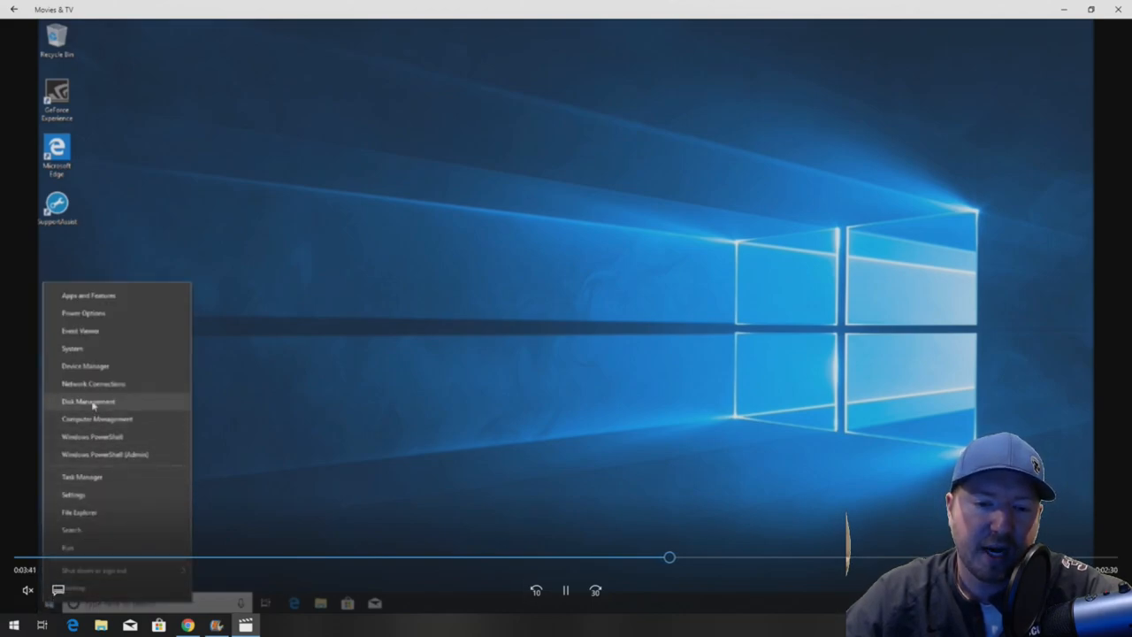
left_click(88, 401)
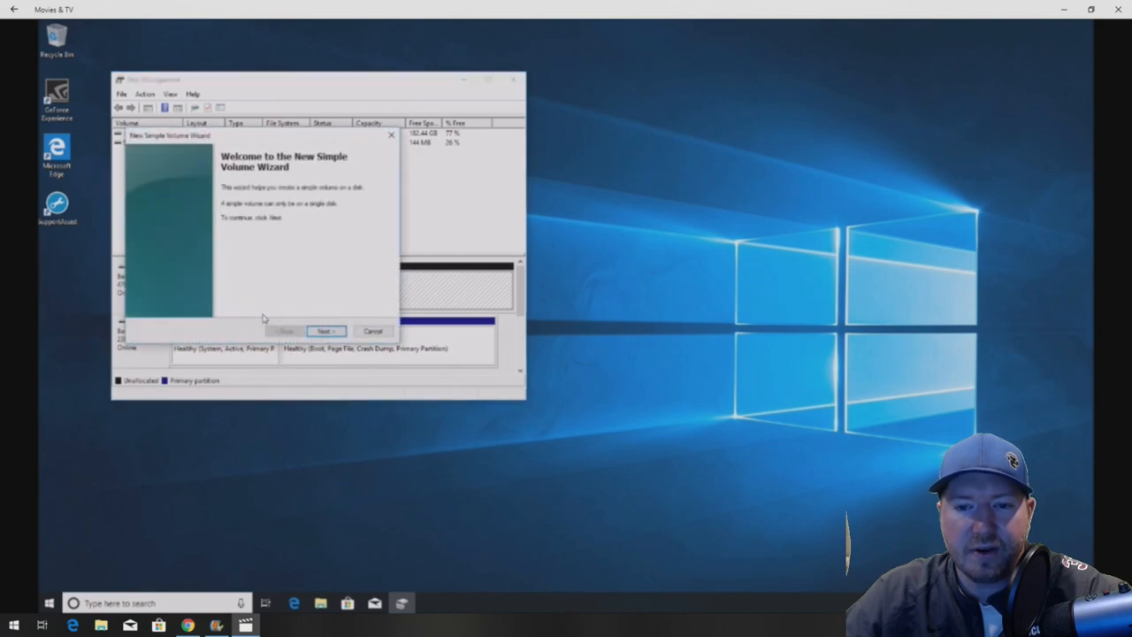
left_click(325, 331)
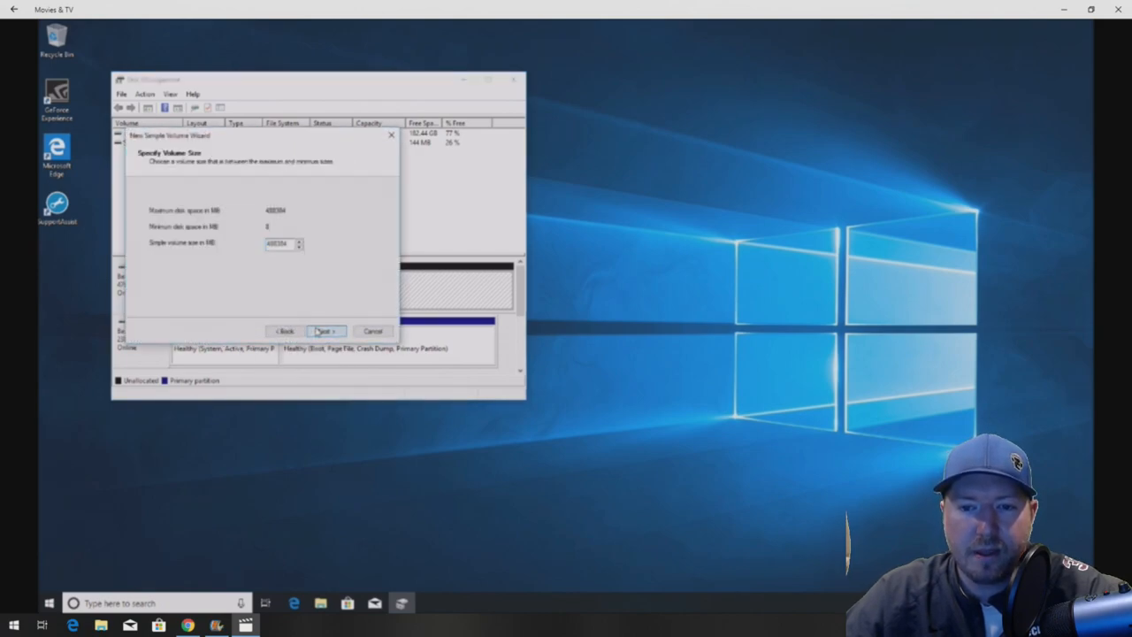
left_click(324, 330)
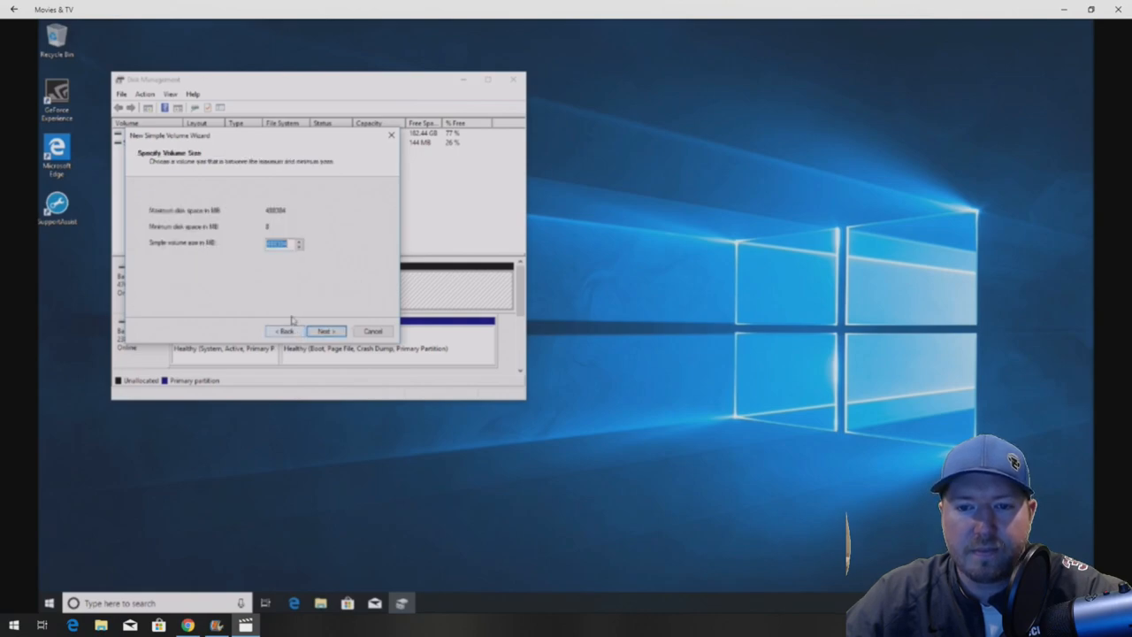
left_click(326, 330)
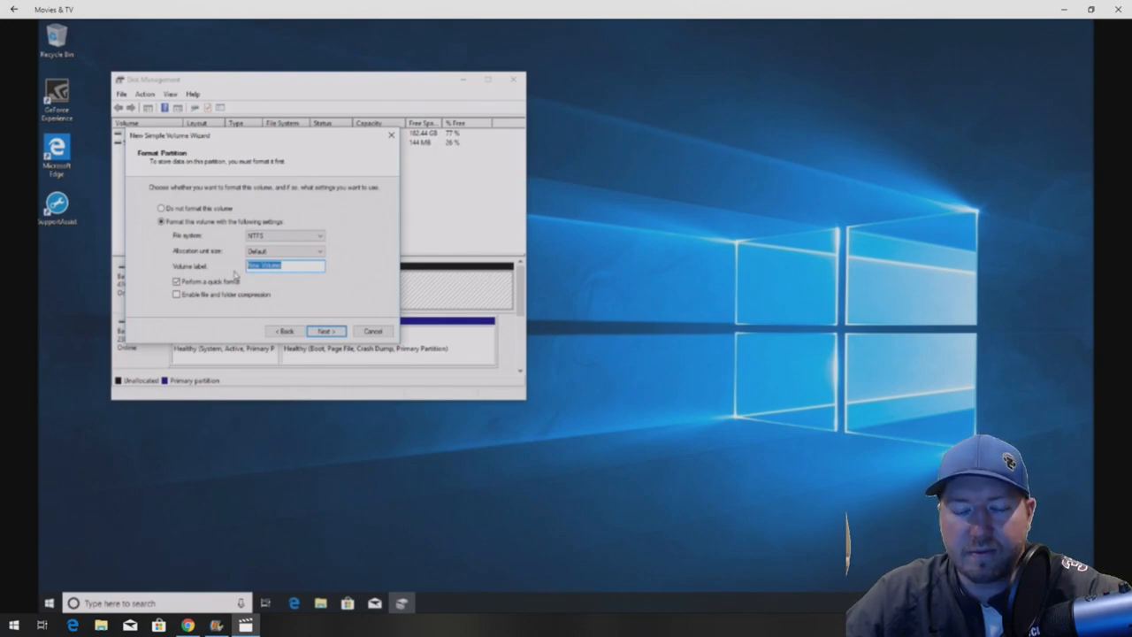
type("Super Fast NVME")
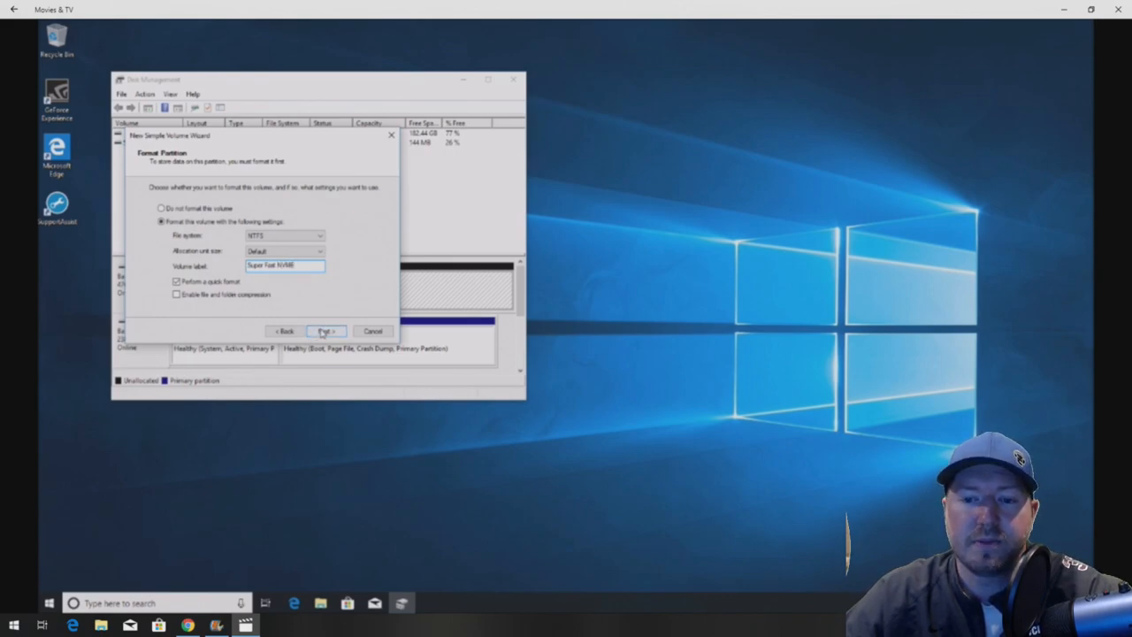
left_click(325, 331)
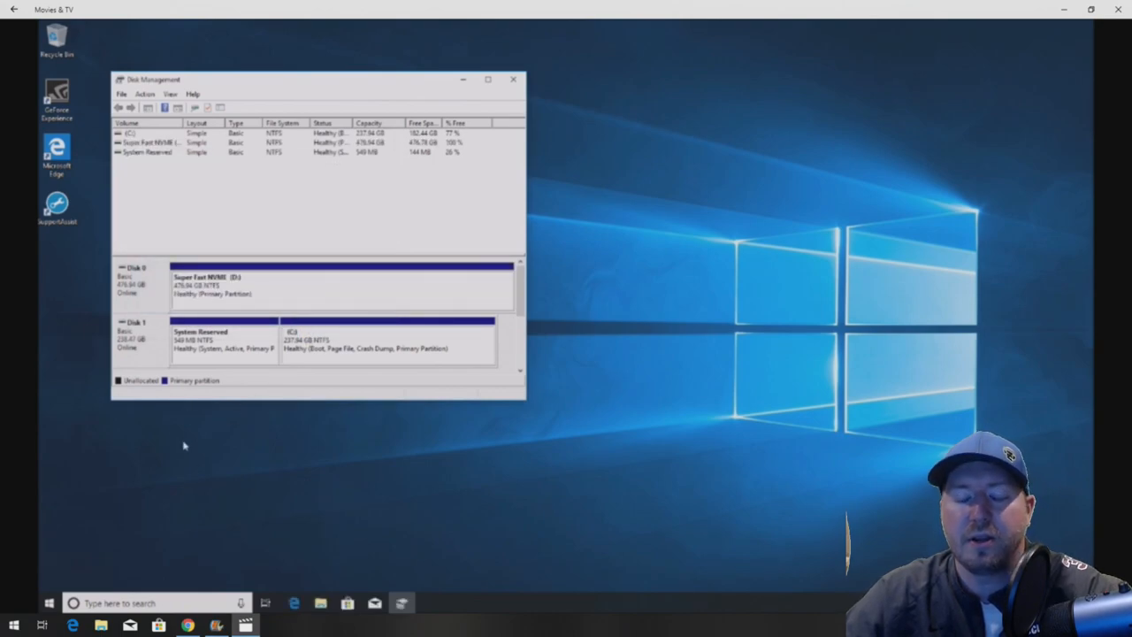
mouse_move(268, 462)
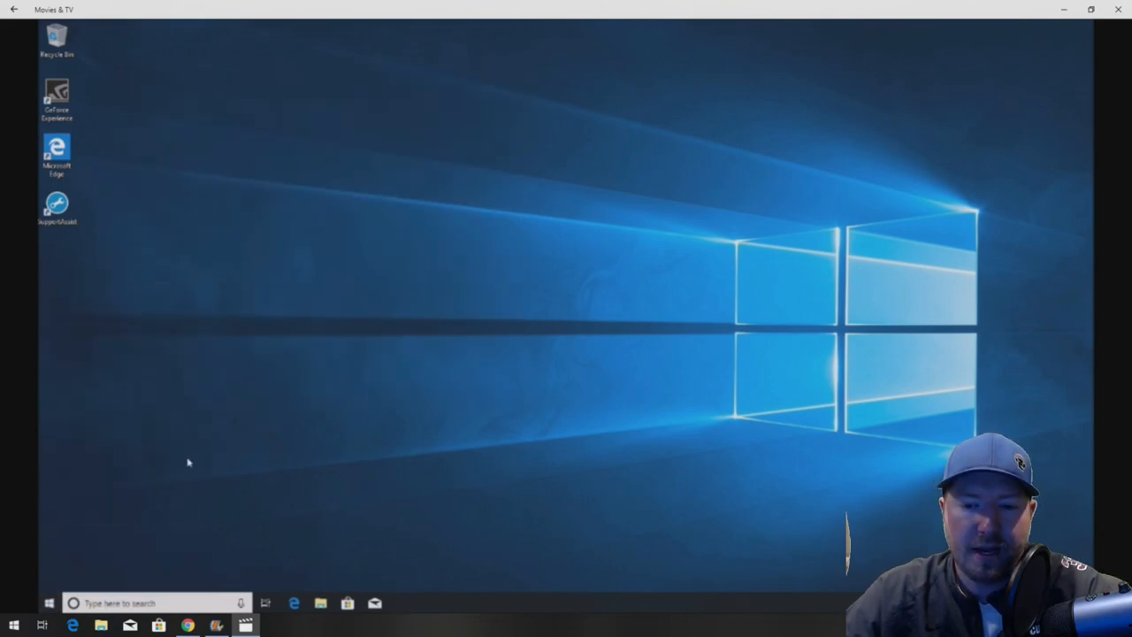
- Play on past This PC showing Super Fast NVME (D:) with 476 GB free
left_click(320, 626)
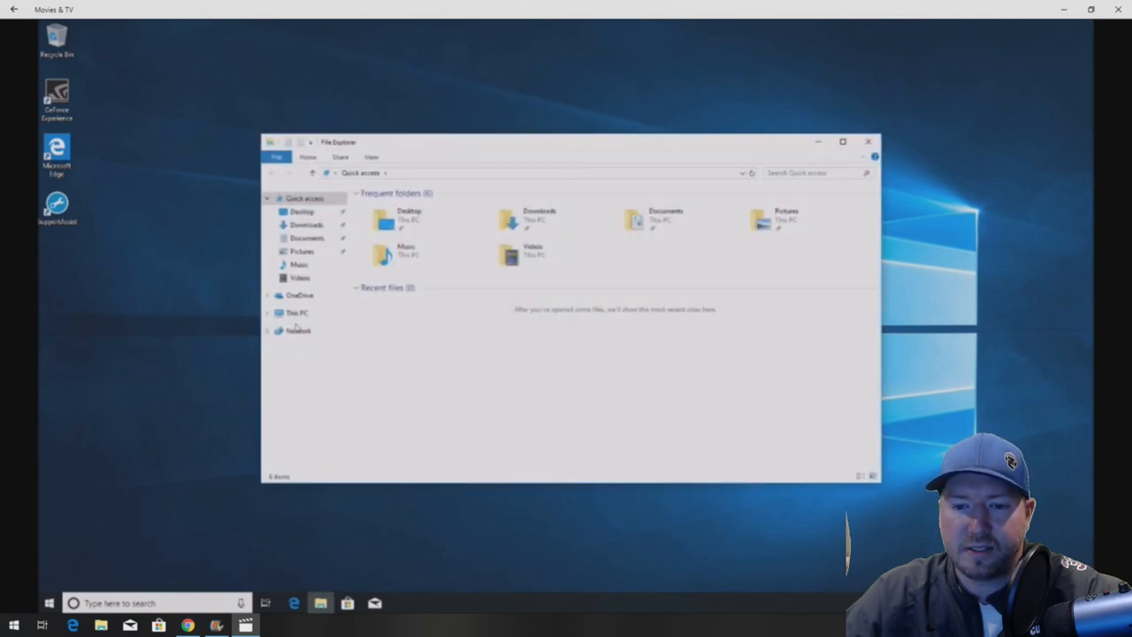
left_click(297, 312)
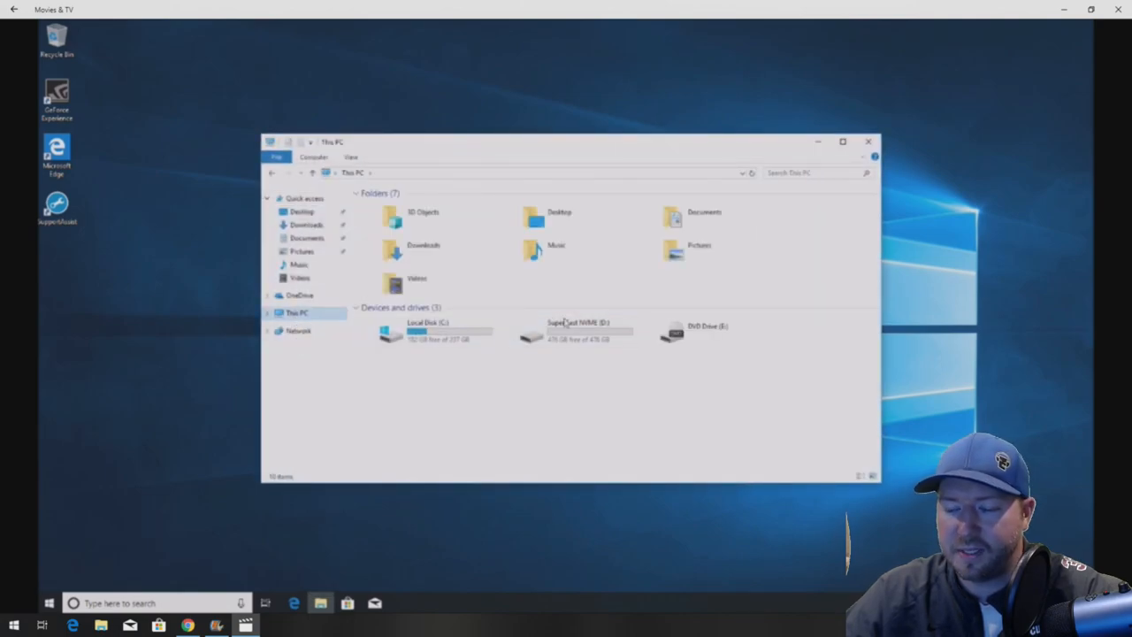
mouse_move(575, 334)
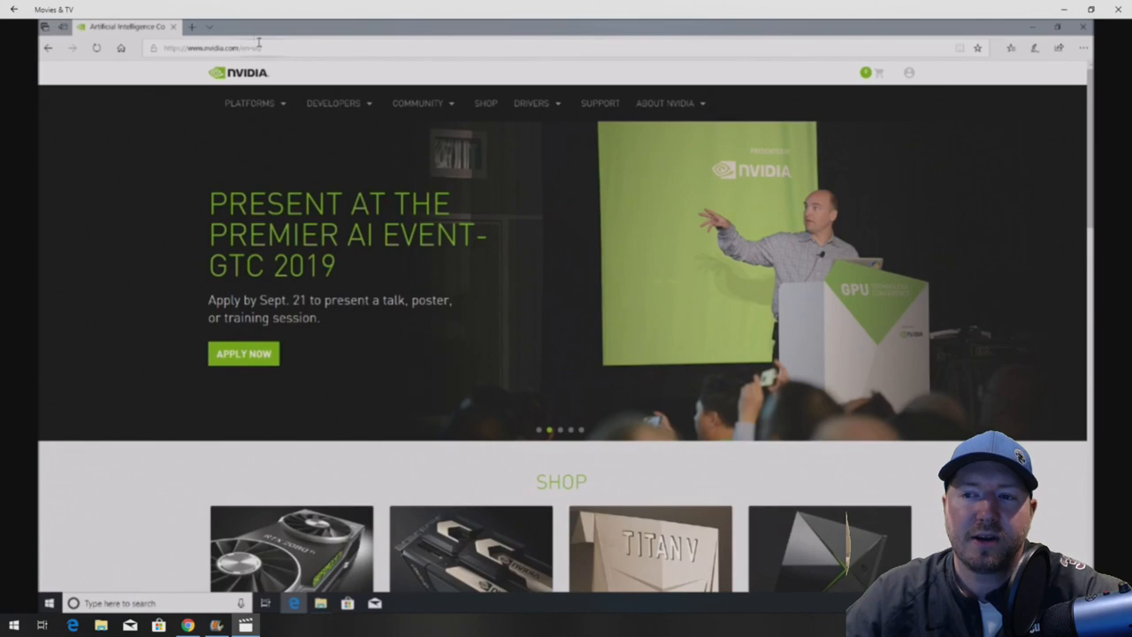
- Play through the GeForce GTX 1080 Ti manual driver search and its results list
left_click(249, 103)
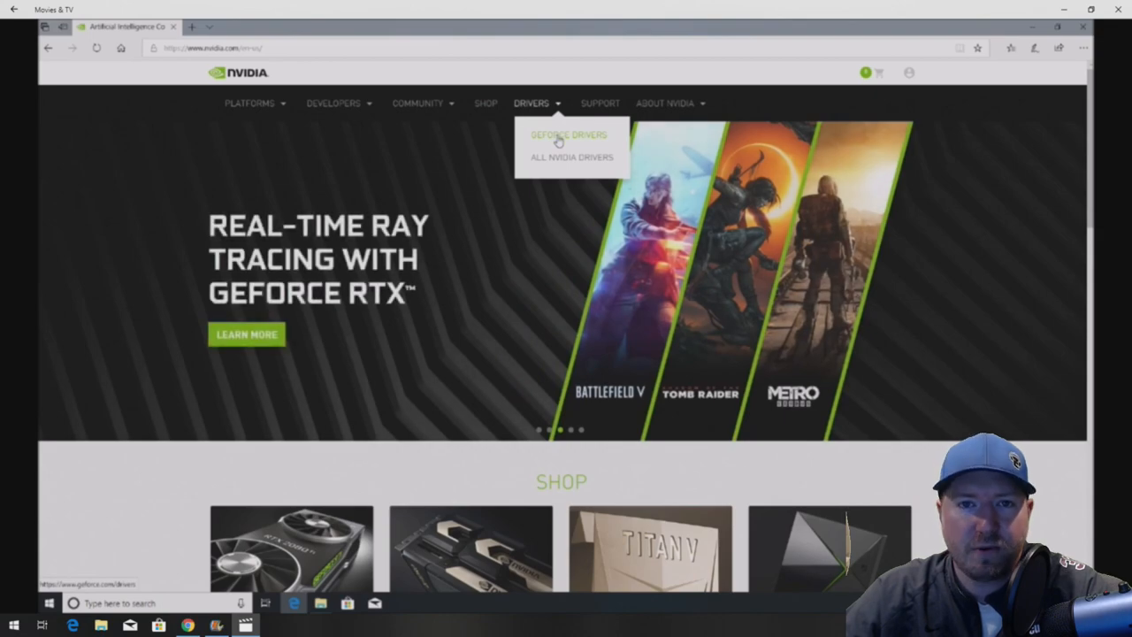
left_click(568, 134)
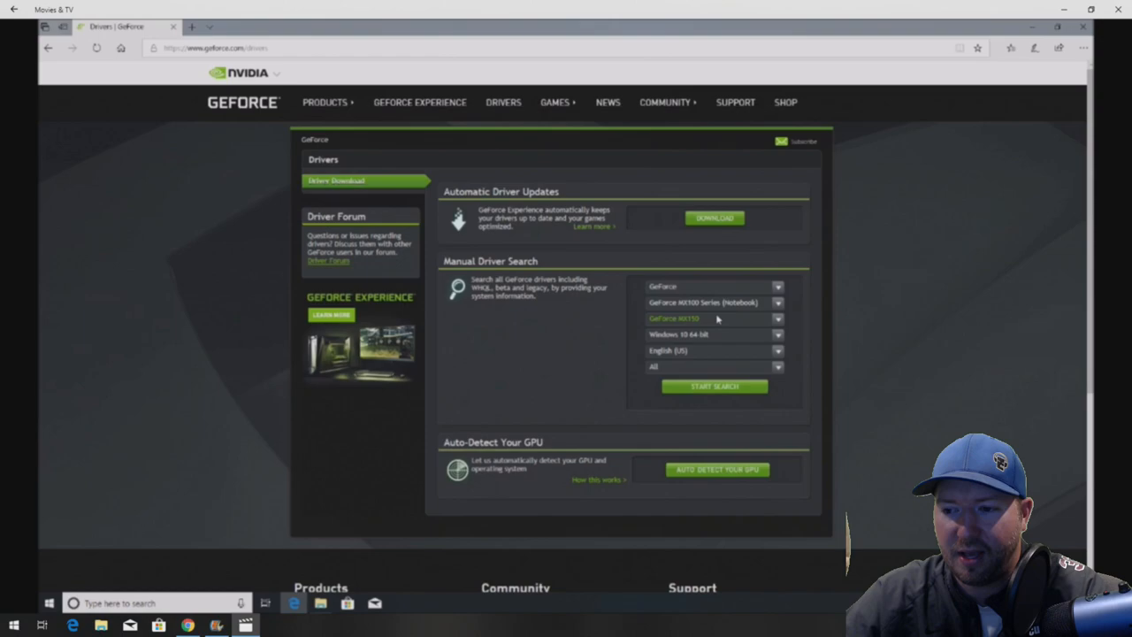
left_click(712, 319)
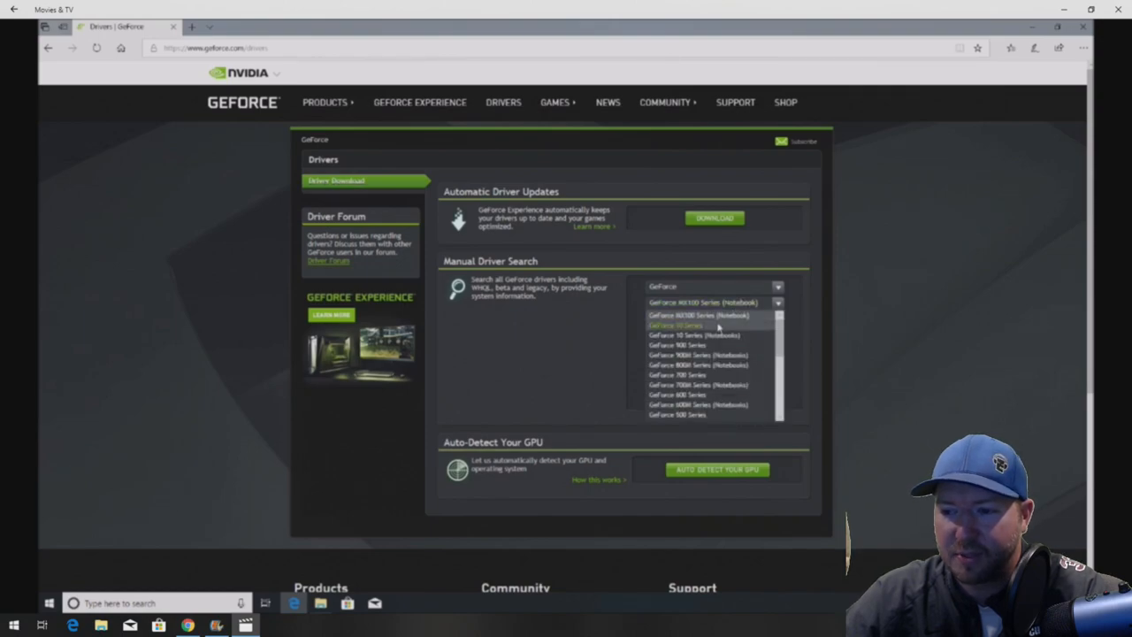
left_click(676, 325)
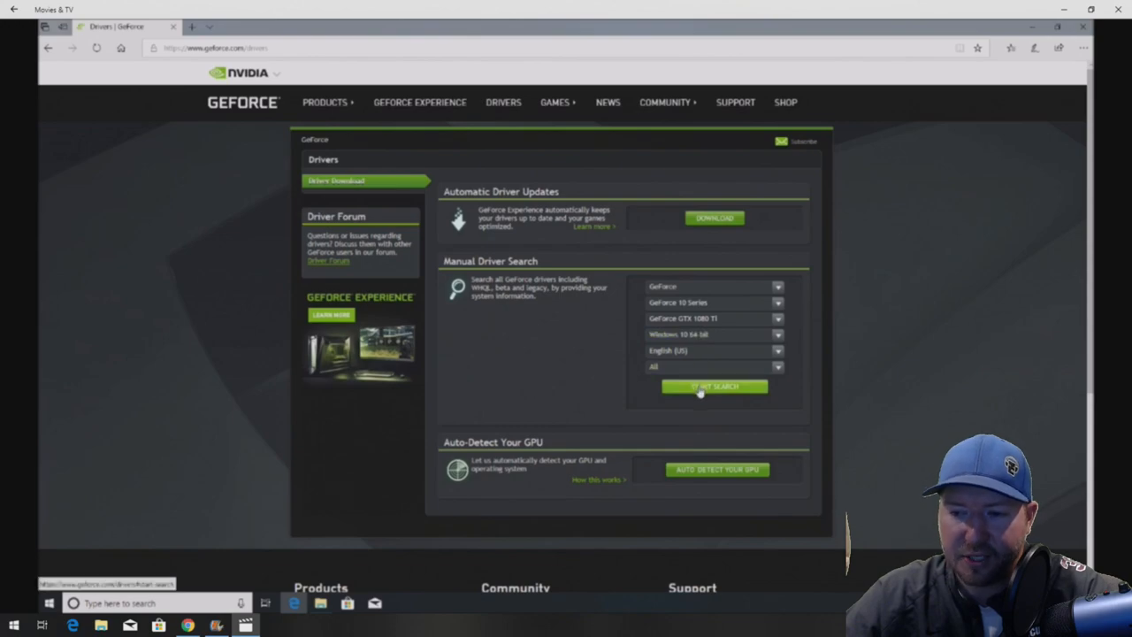
left_click(714, 387)
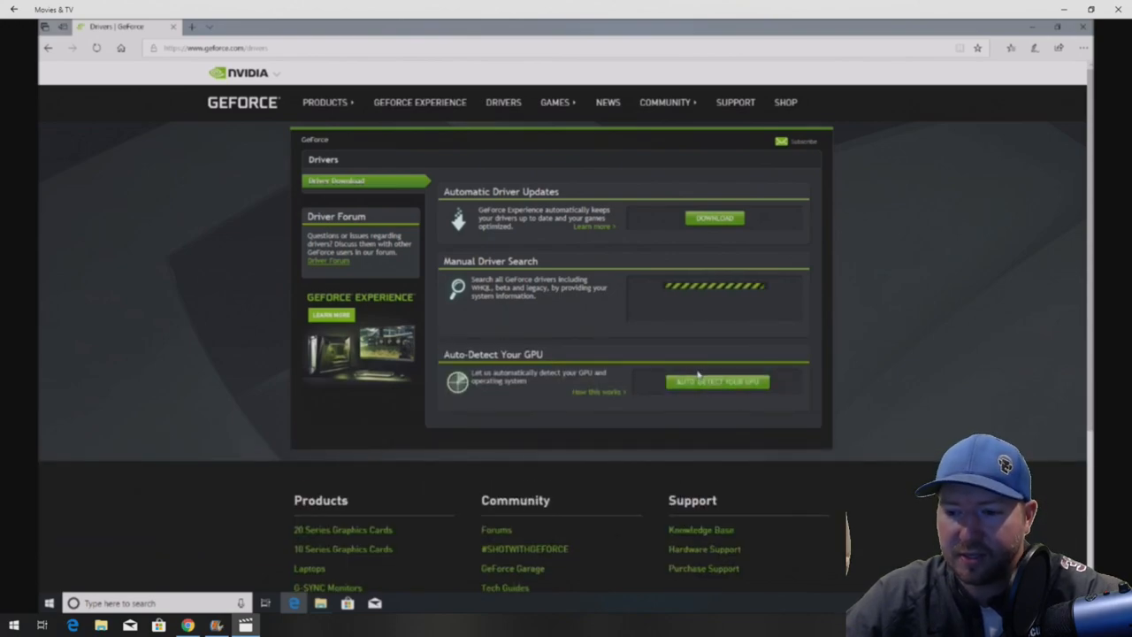
left_click(714, 387)
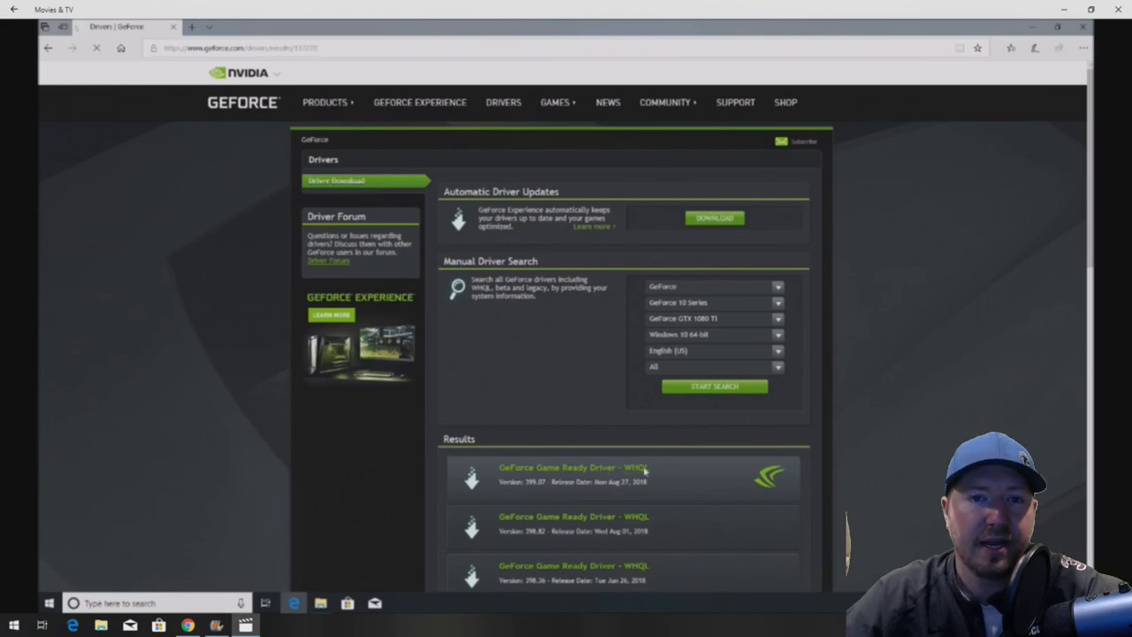
left_click(573, 474)
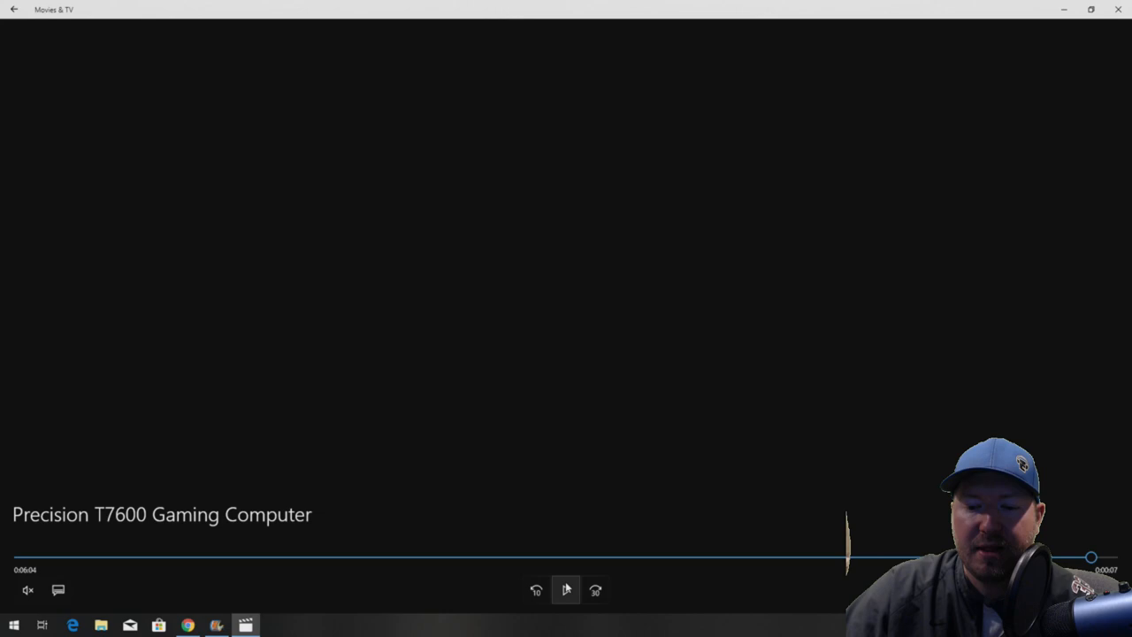
- Pause on The Division benchmark results, then resume and pause on the closing subscribe card
left_click(566, 590)
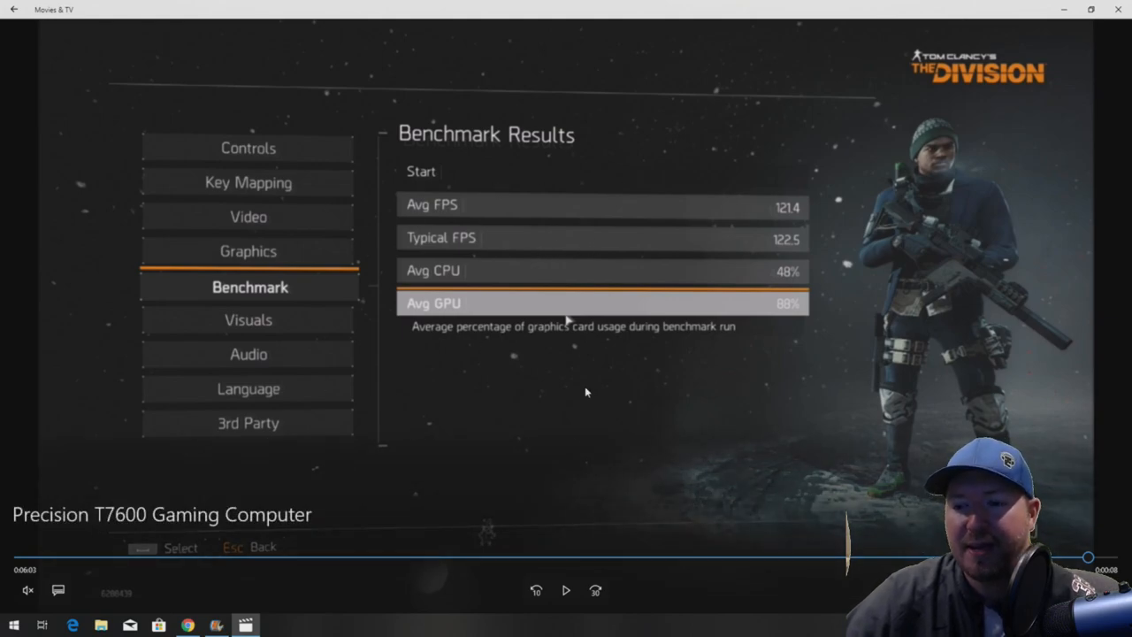
mouse_move(586, 347)
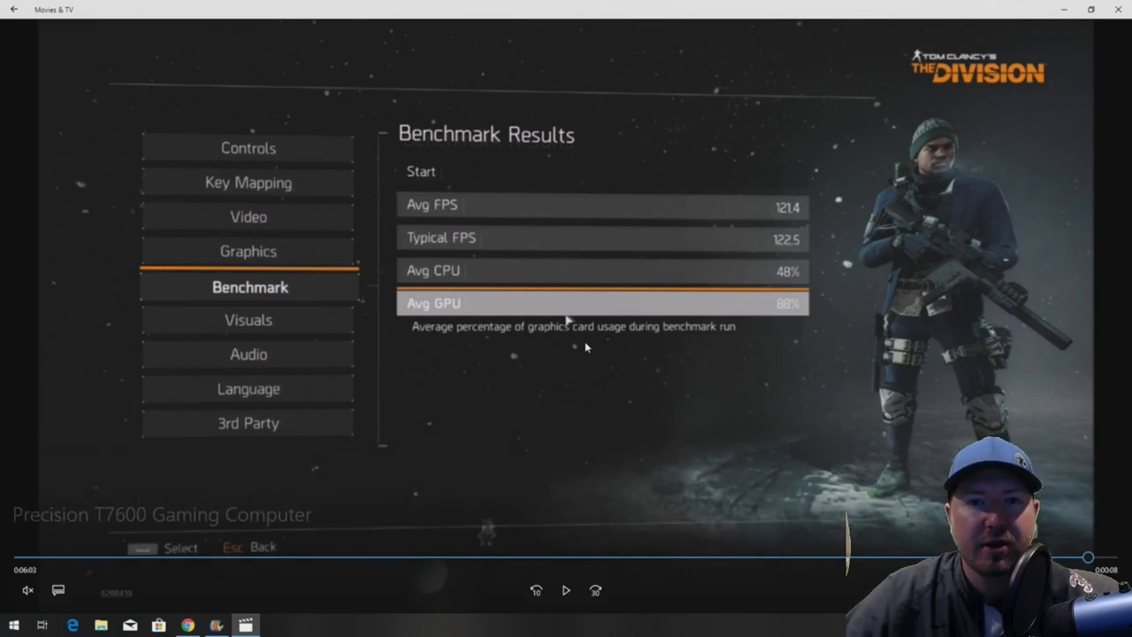
mouse_move(511, 422)
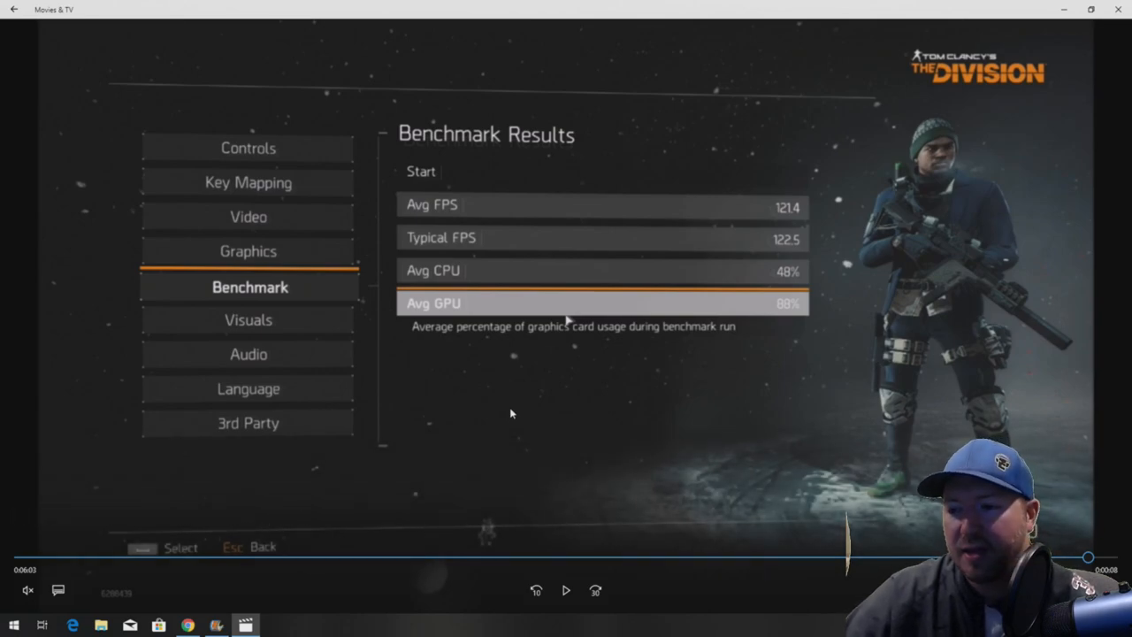
left_click(566, 590)
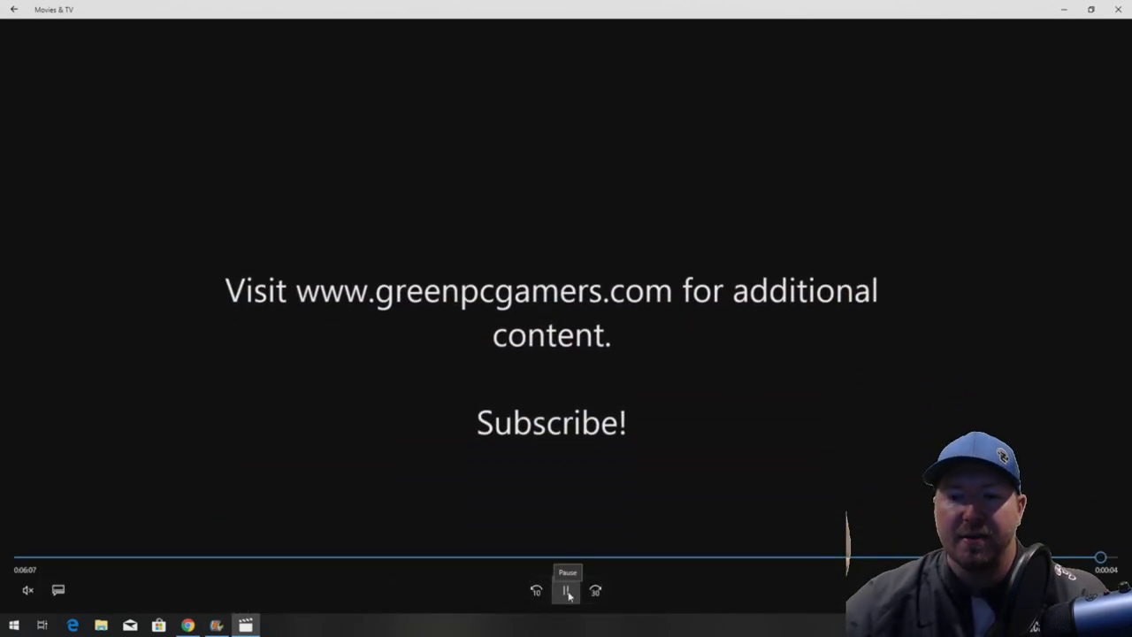
left_click(567, 591)
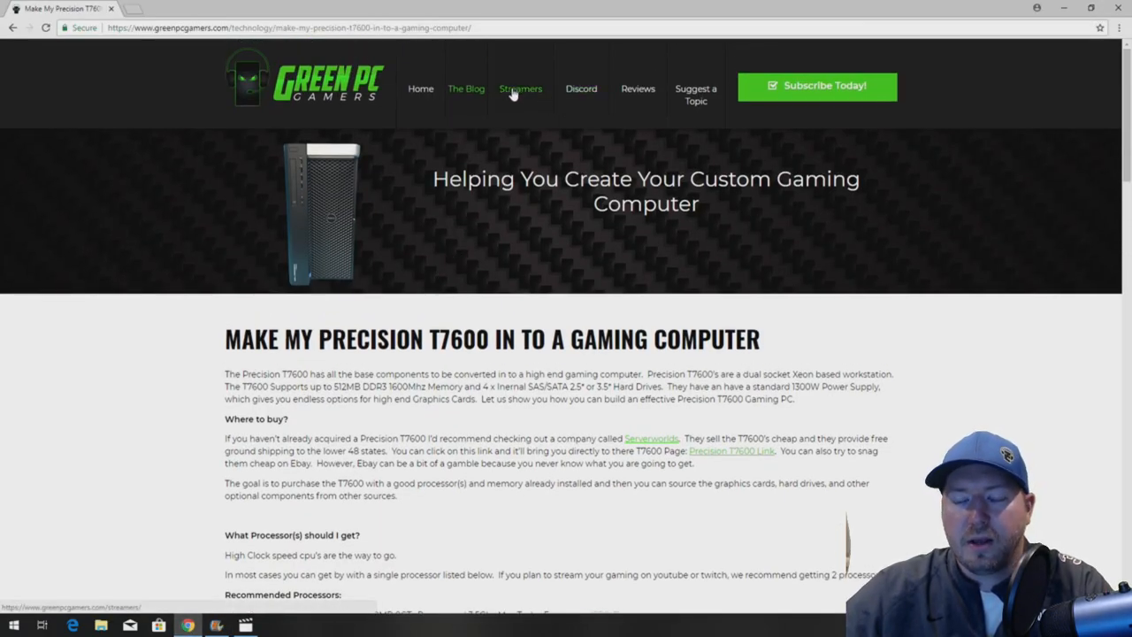
- Open the Streamers page and scroll to Featured Streamers showing JBIGTICKET
left_click(520, 88)
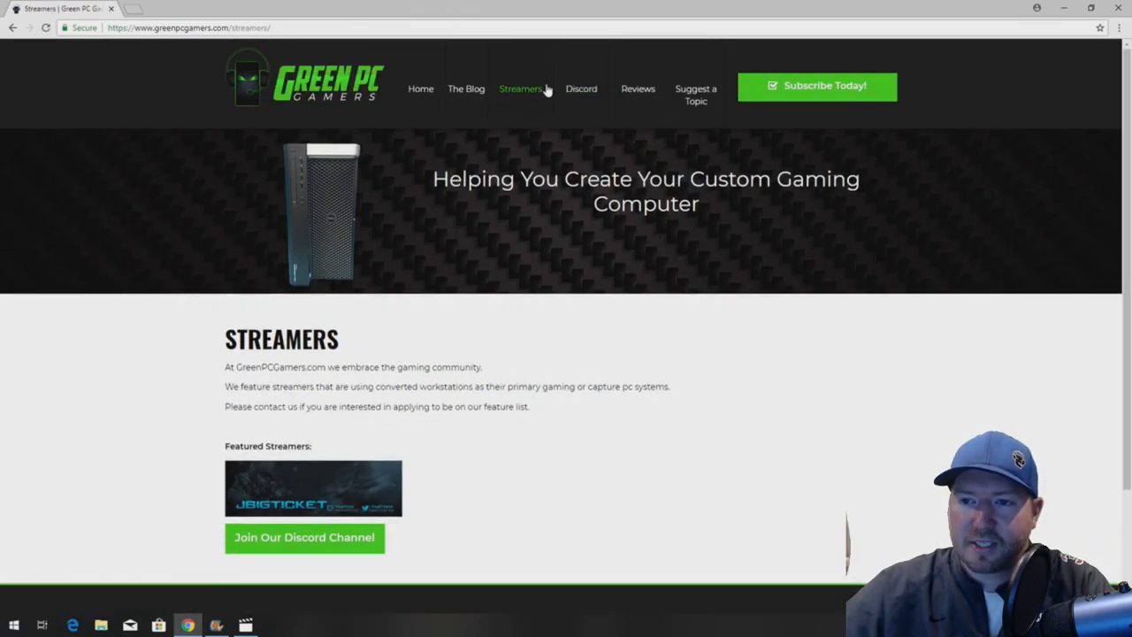
scroll("down", 3)
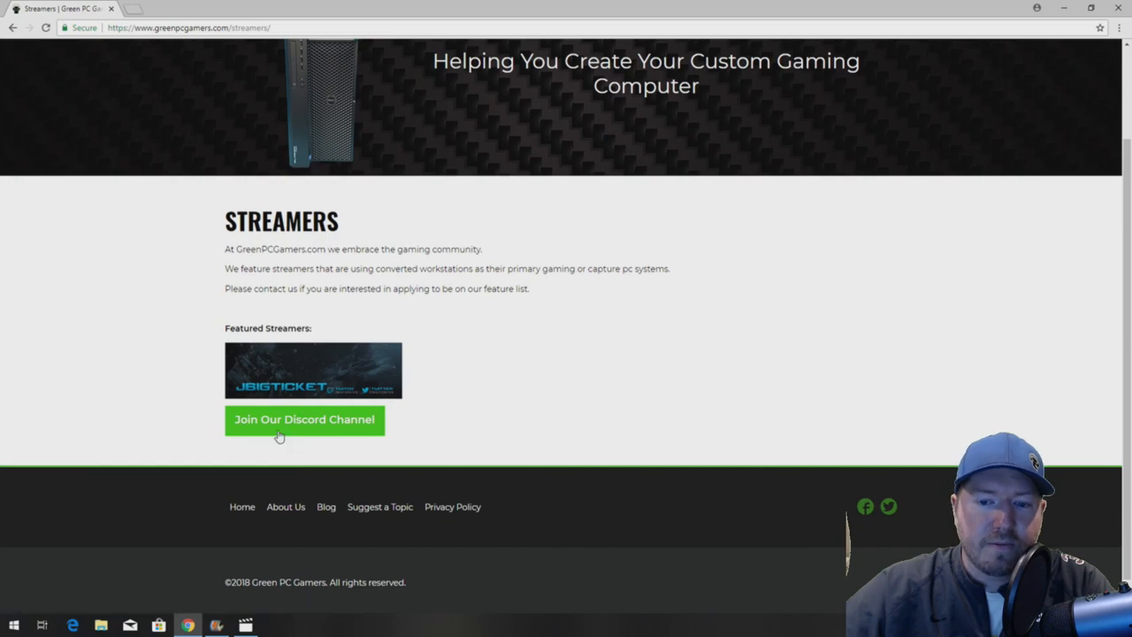
mouse_move(330, 376)
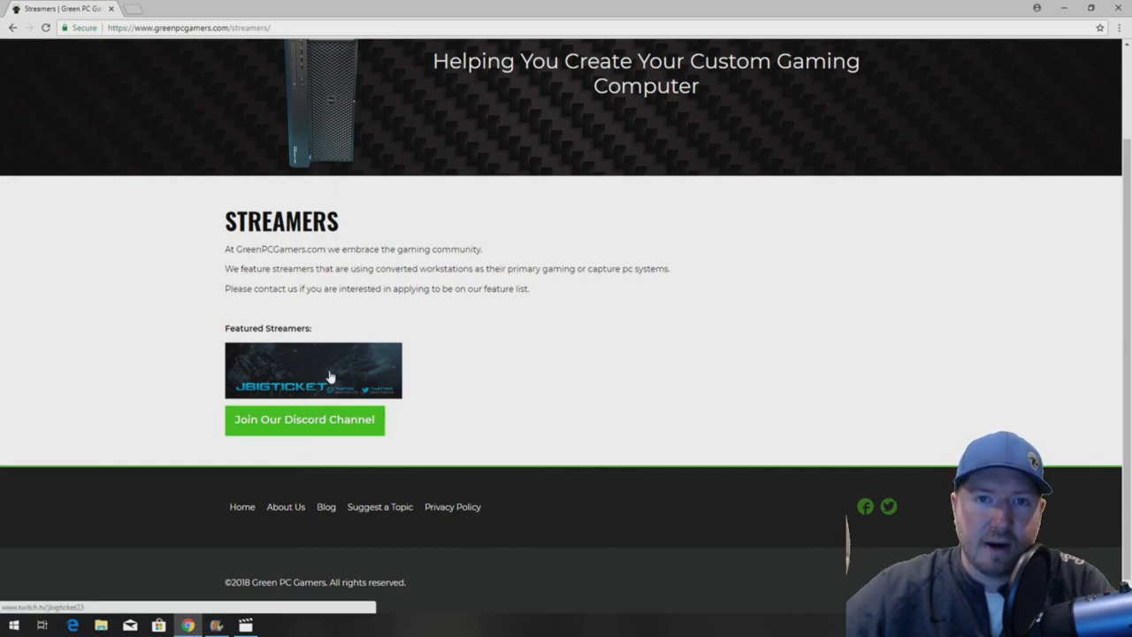
mouse_move(317, 389)
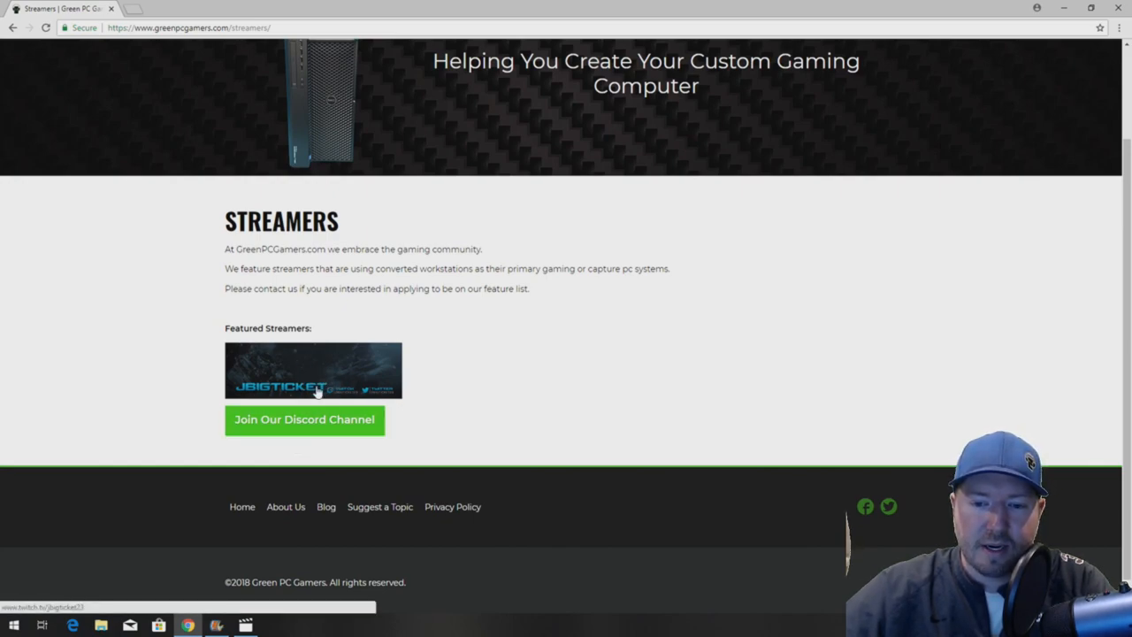